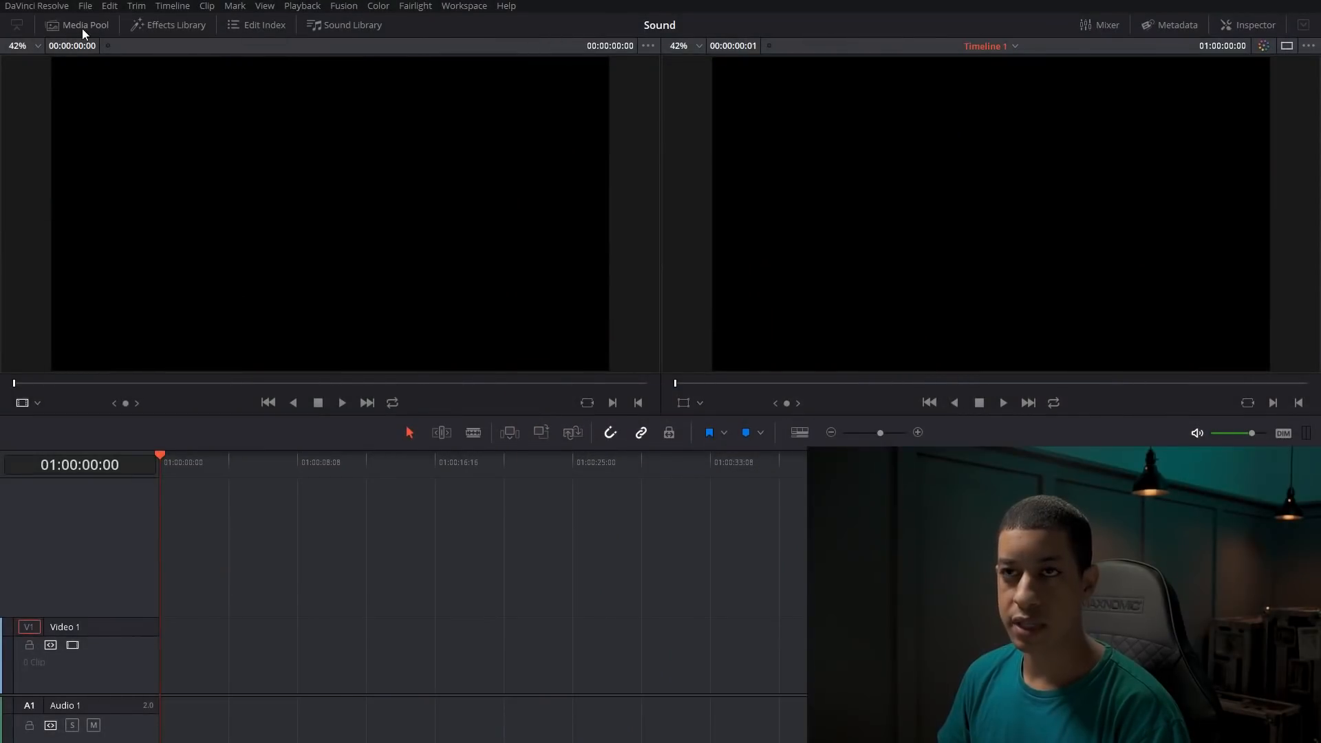
# Step: Show the media pool's snow clips and load Metal Chain Rattle into the source viewer
pyautogui.click(77, 25)
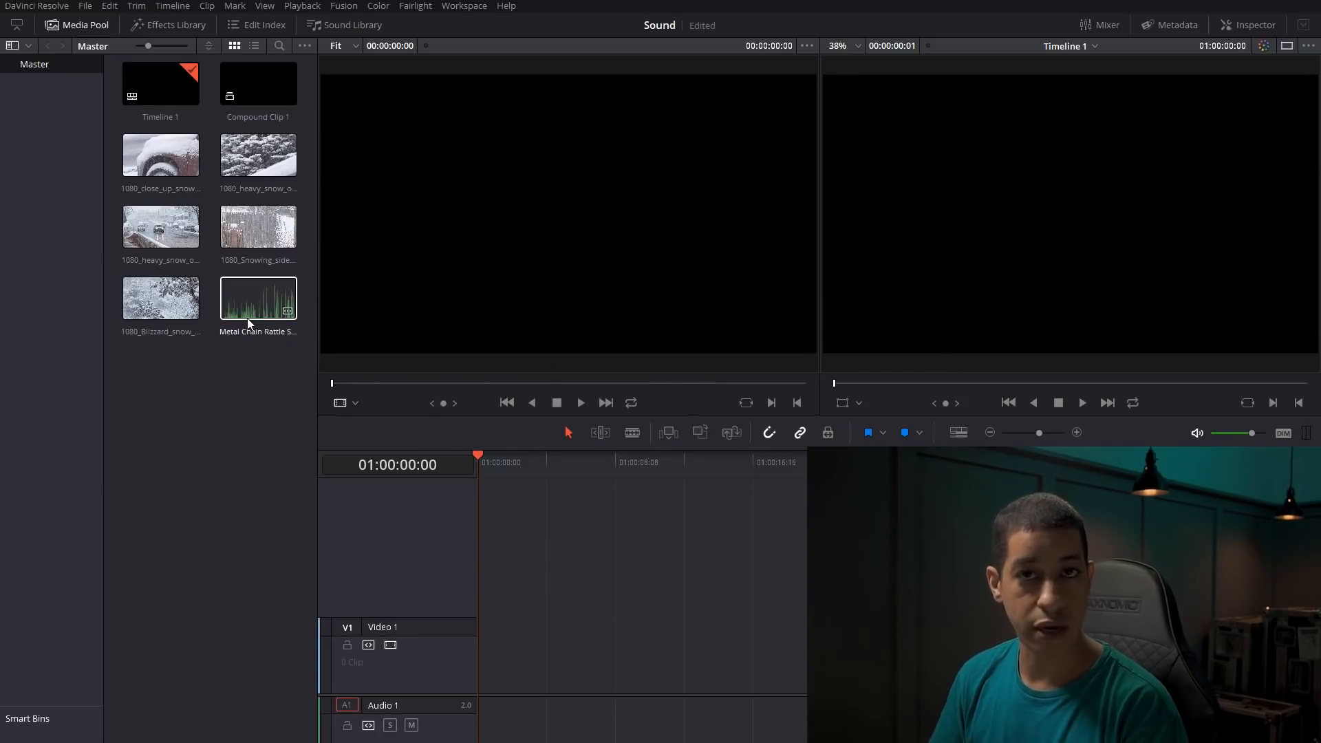
pyautogui.doubleClick(258, 297)
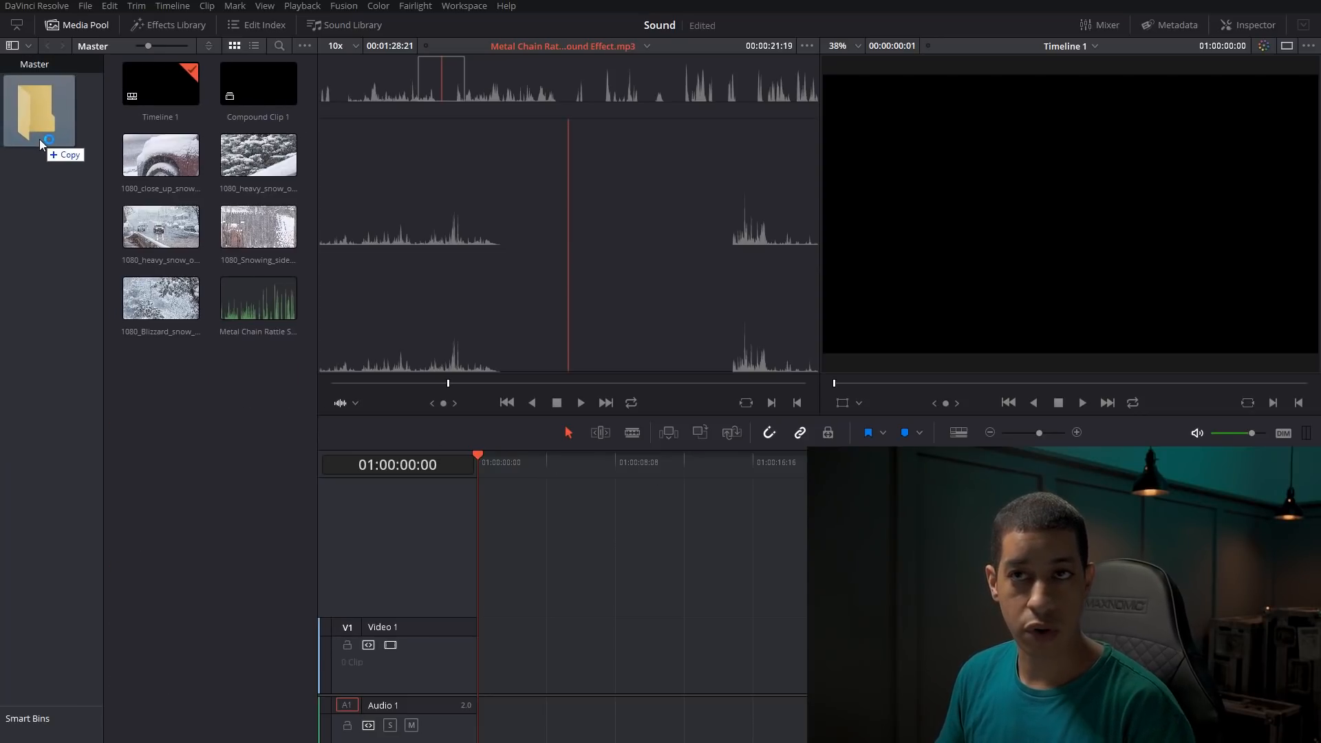
# Step: Import the Sound FX folder into the Master bin and view its clips
pyautogui.click(66, 212)
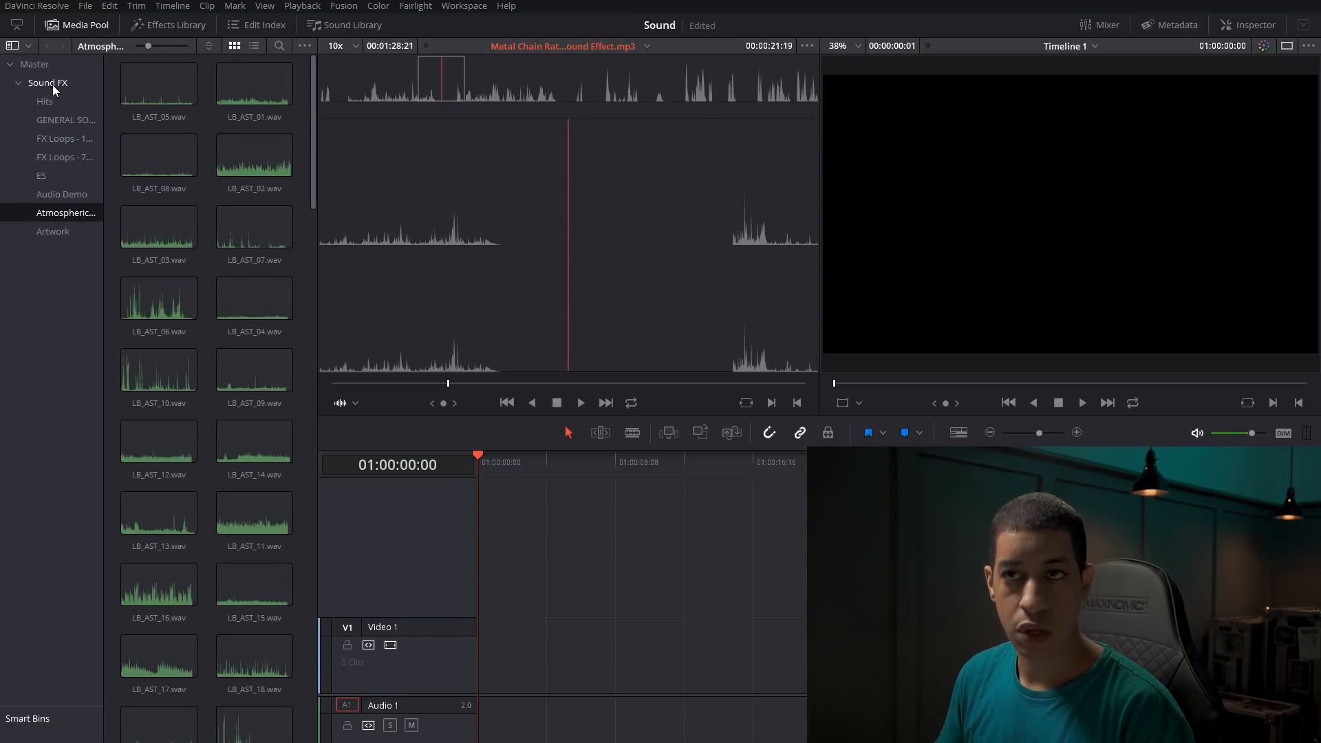
pyautogui.click(48, 83)
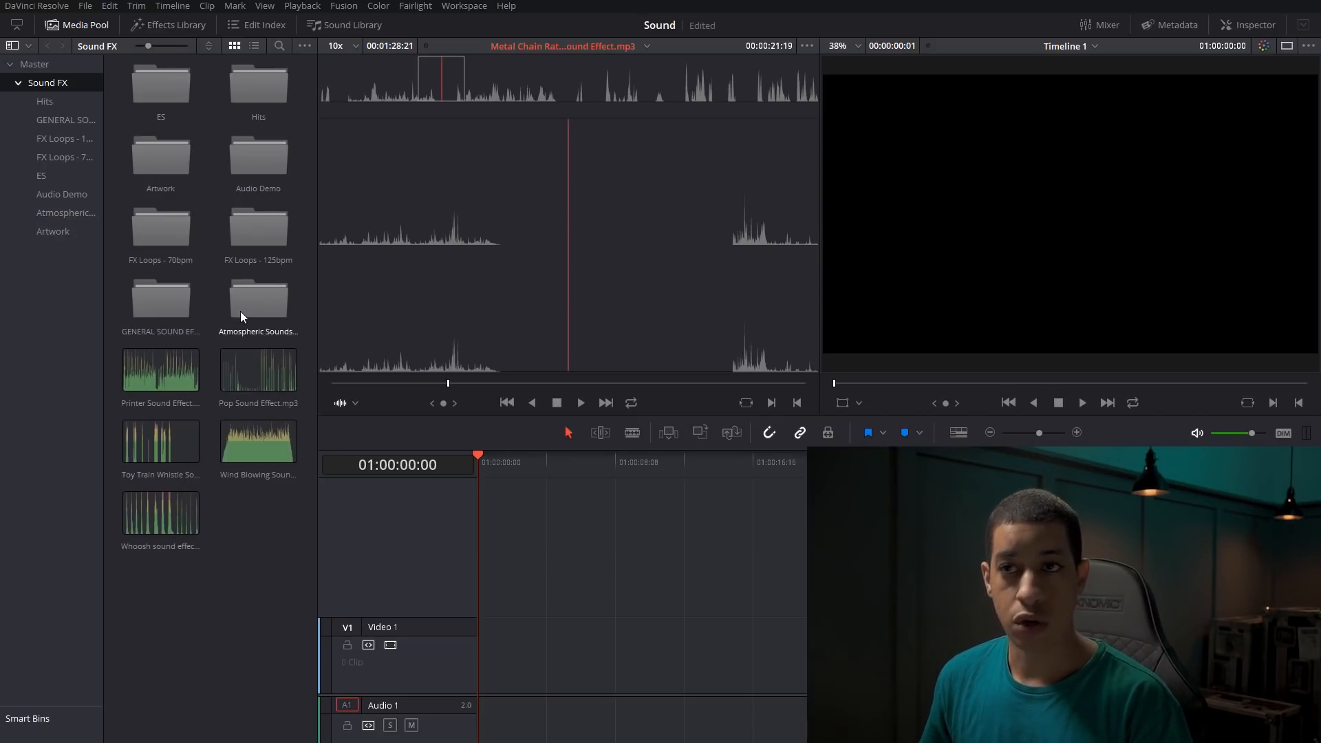
pyautogui.moveTo(191, 295)
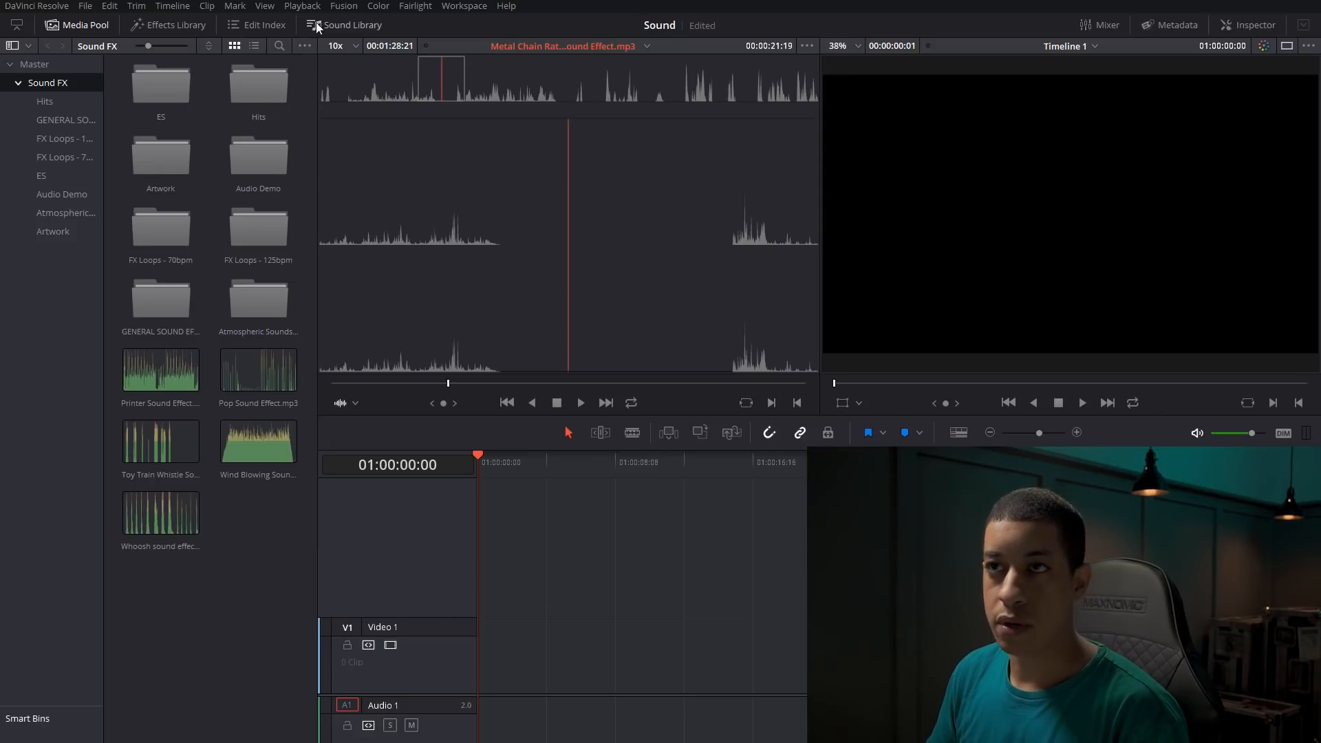
# Step: Add W:\Sound FX as a Sound Library path and rescan, adding 6 of 6 clips
pyautogui.click(352, 25)
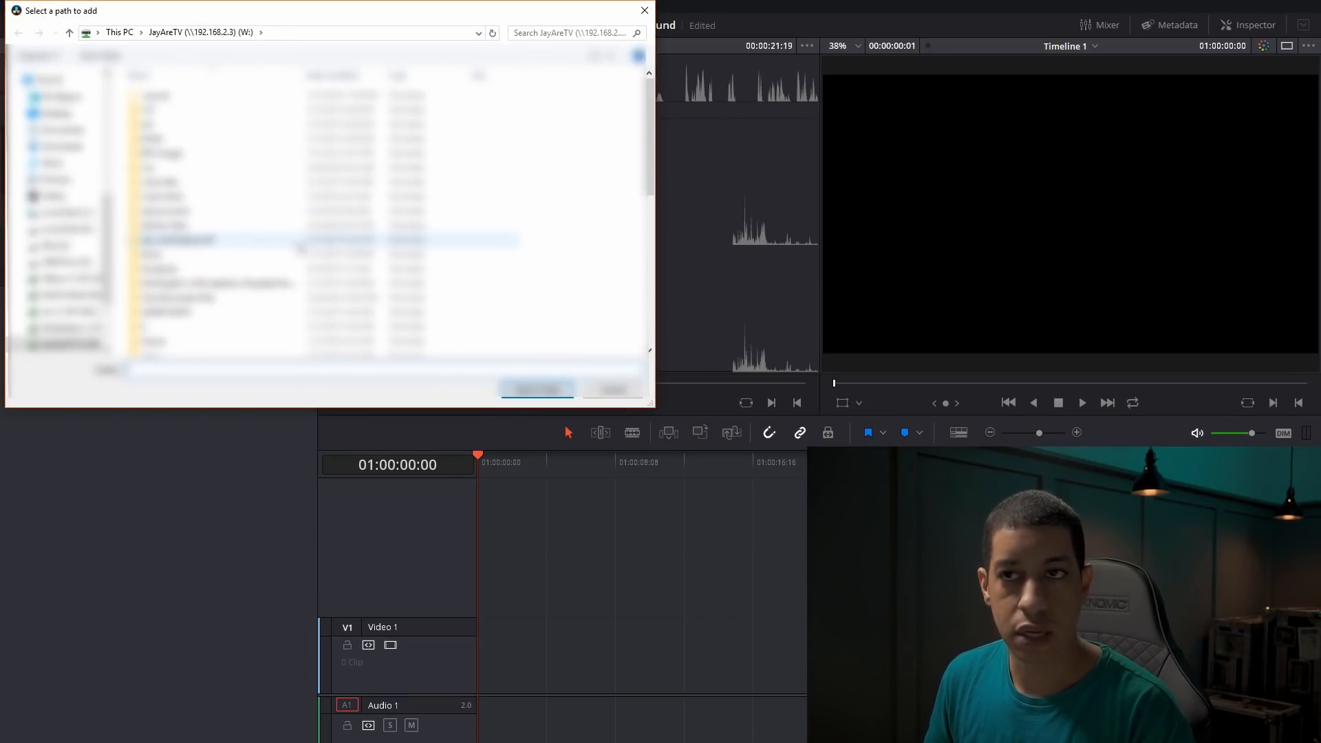
pyautogui.scroll(-3)
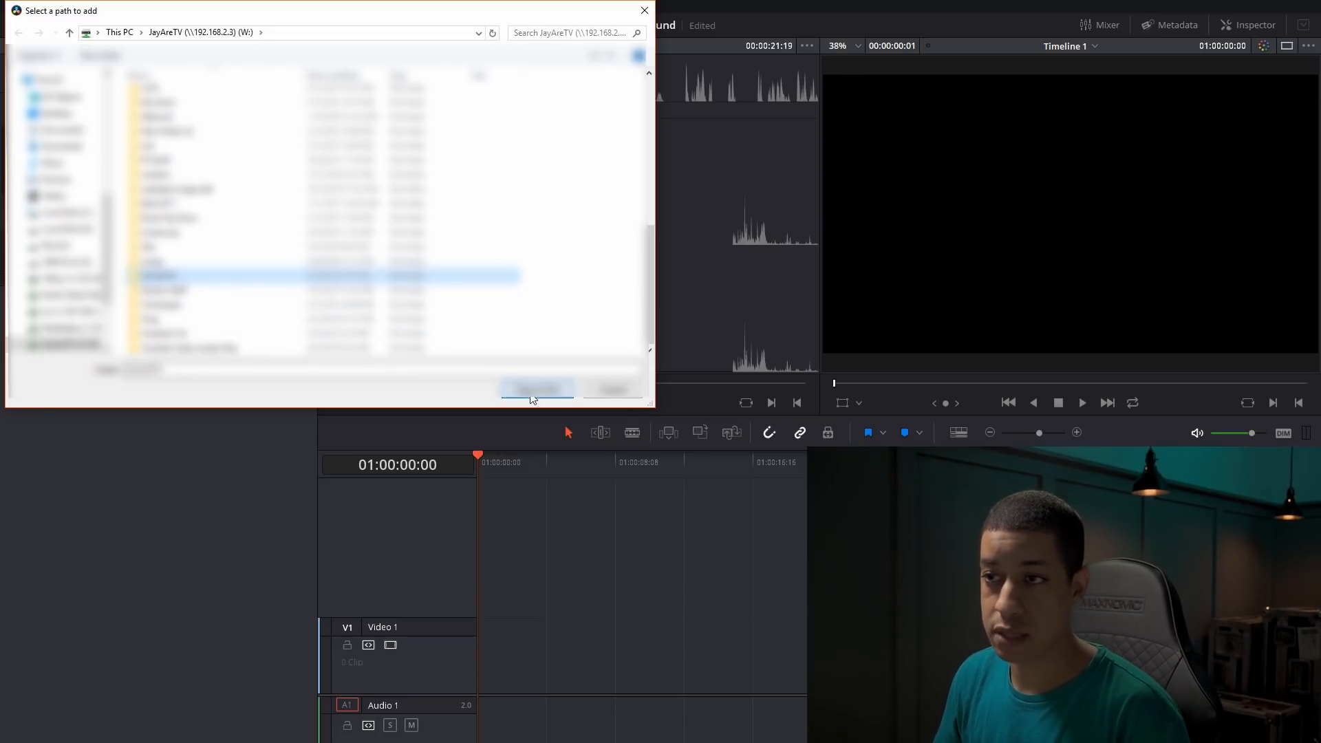
pyautogui.click(537, 387)
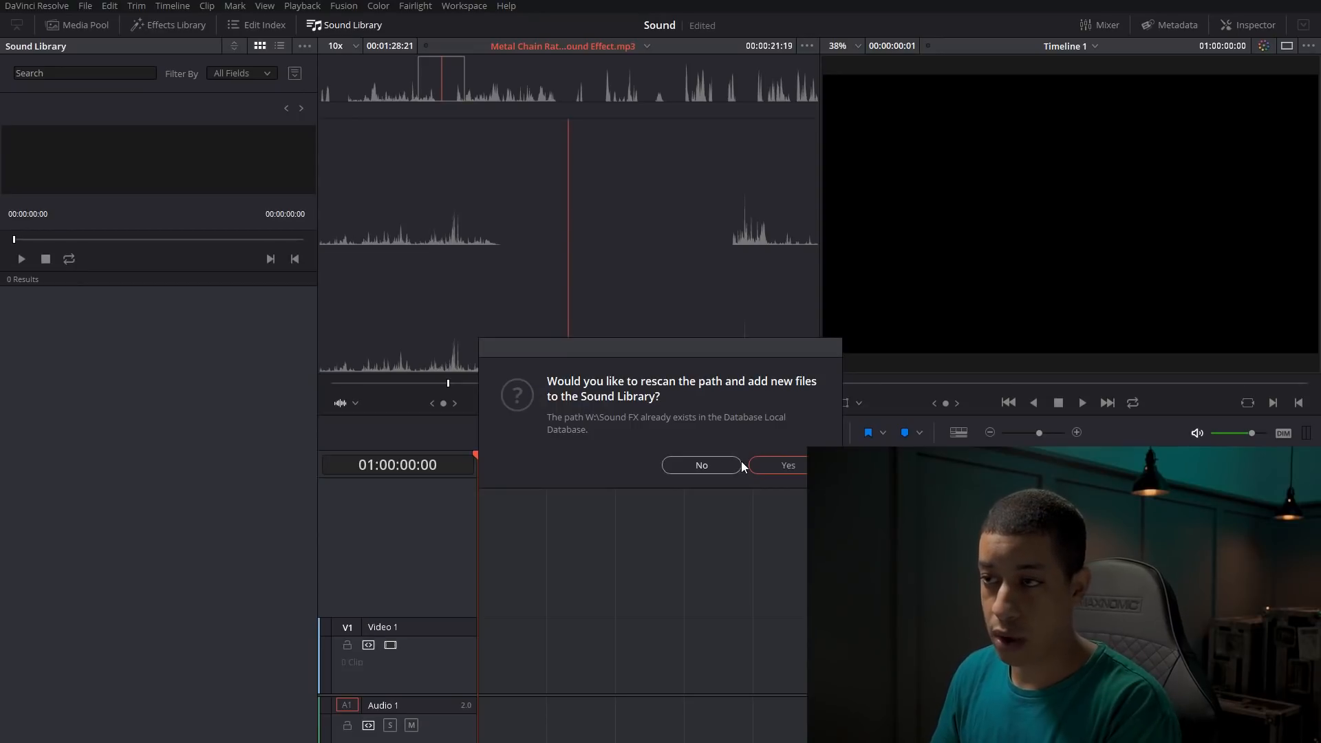
pyautogui.click(786, 465)
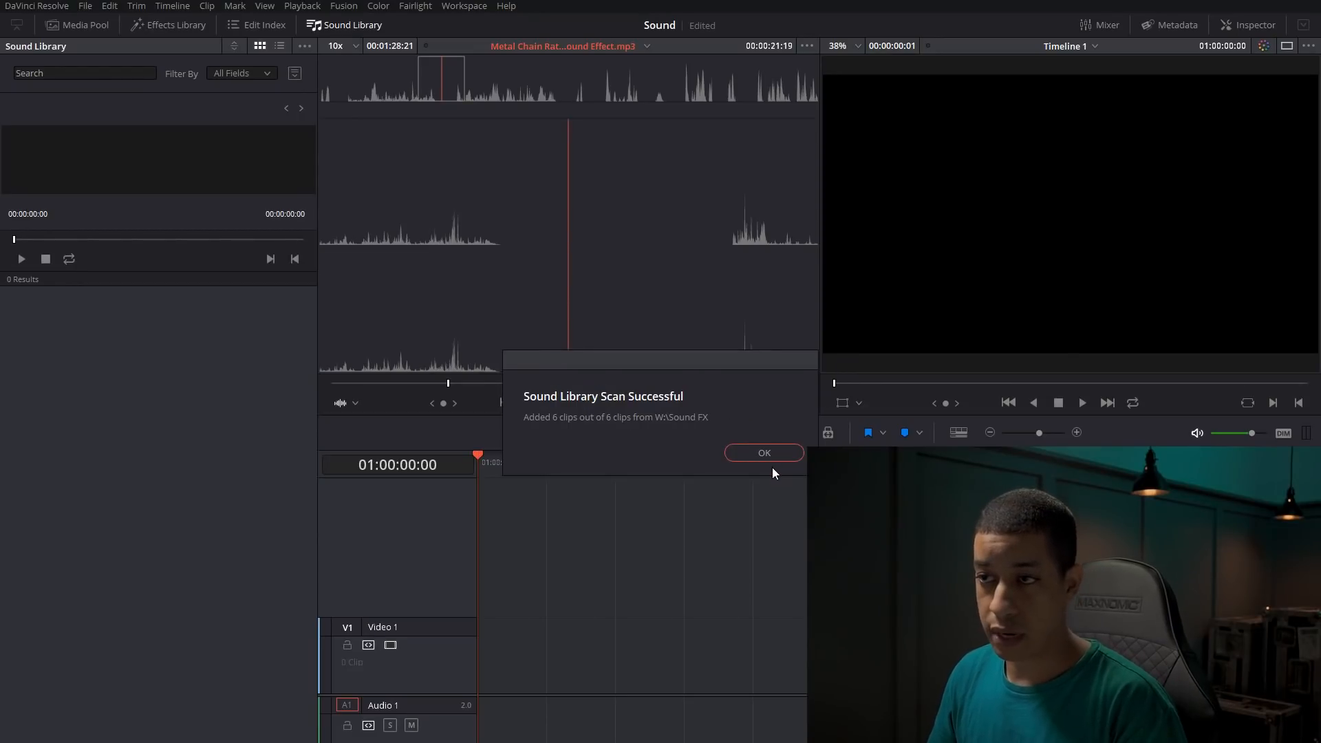
pyautogui.moveTo(647, 456)
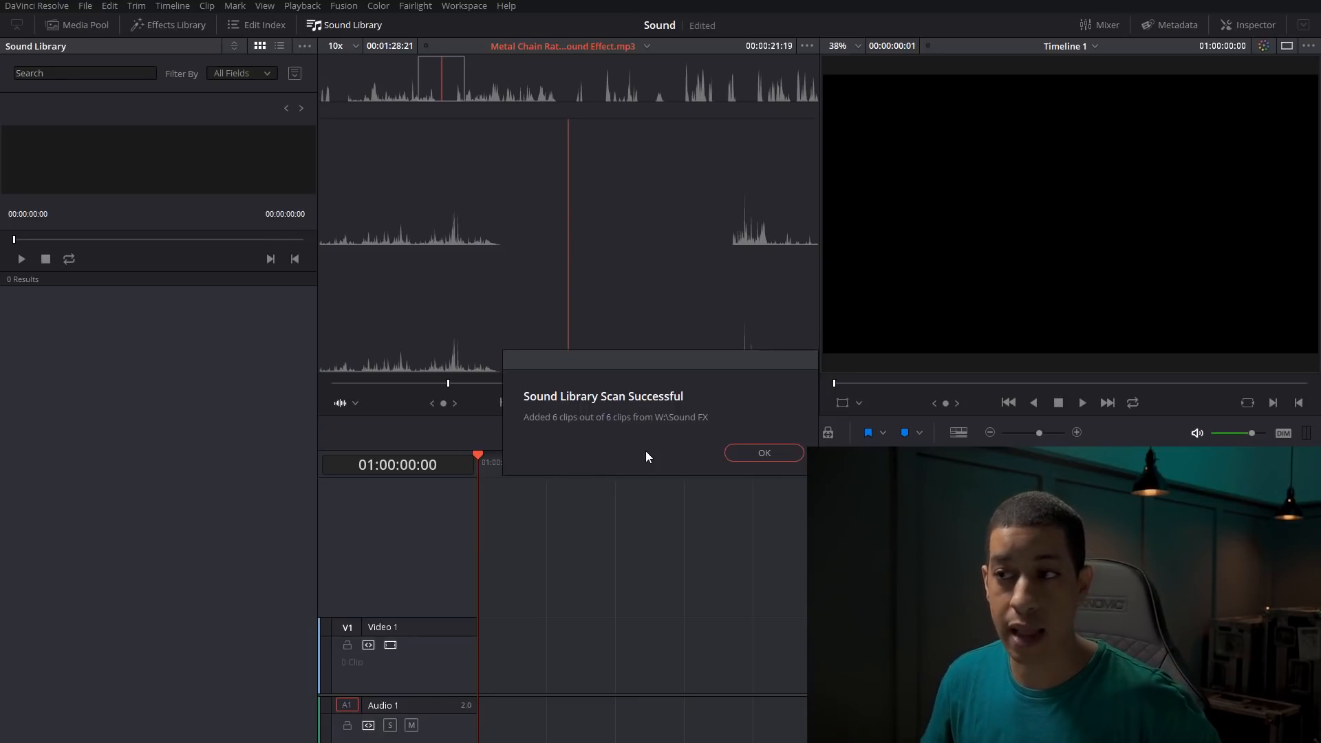
pyautogui.click(762, 452)
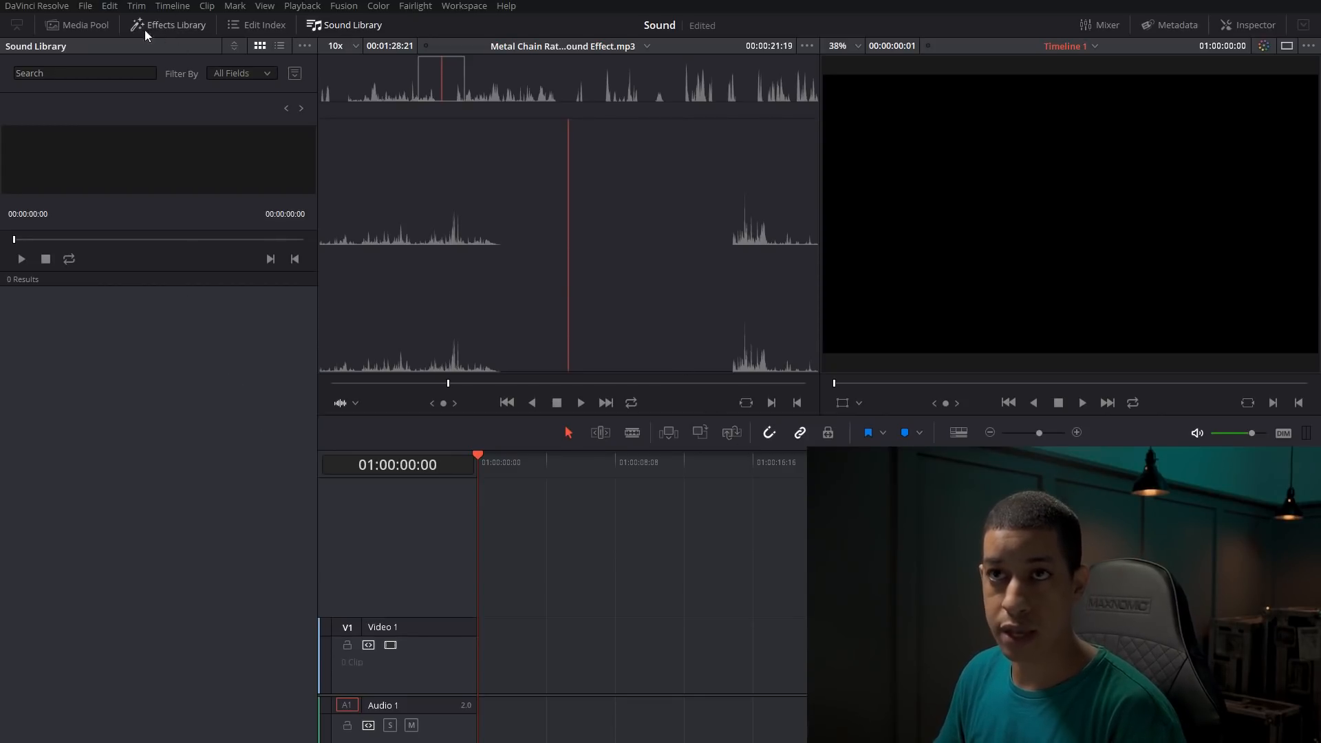
# Step: Return to the Media Pool and show the Master bin's clips
pyautogui.click(84, 25)
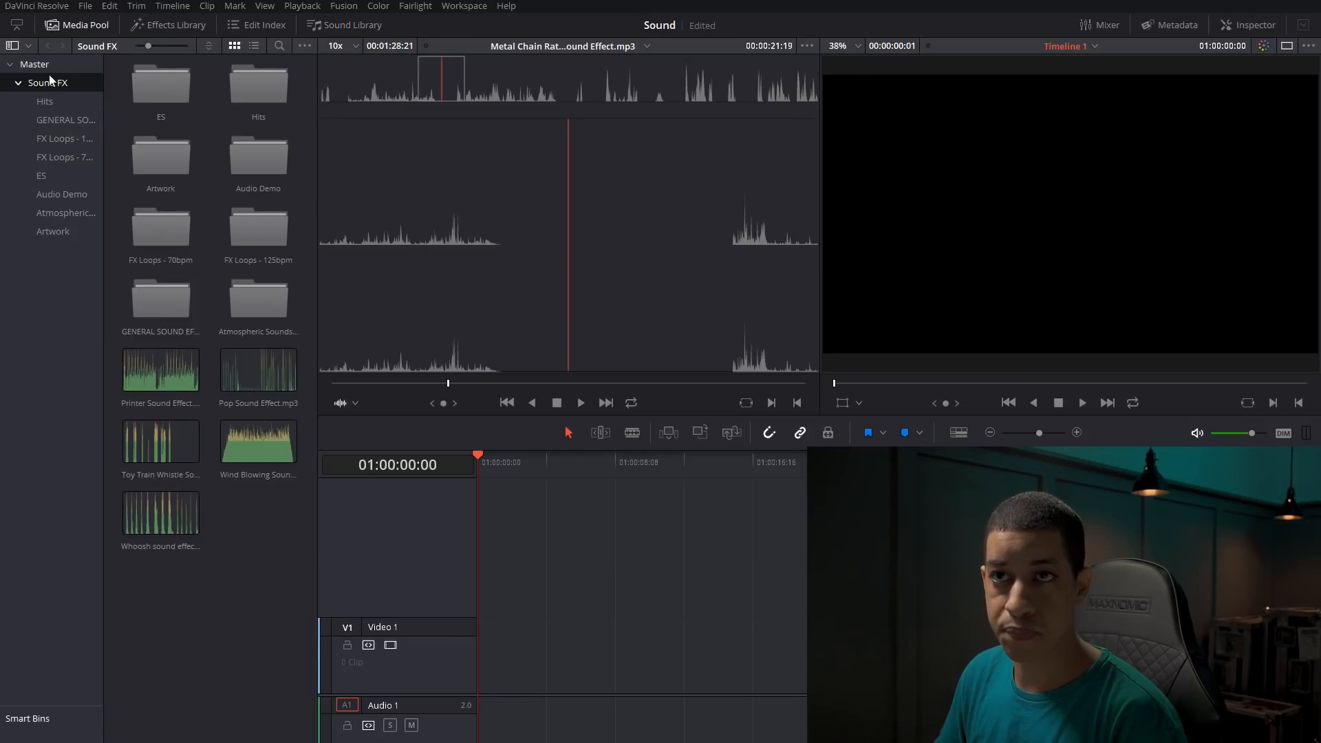
pyautogui.click(34, 64)
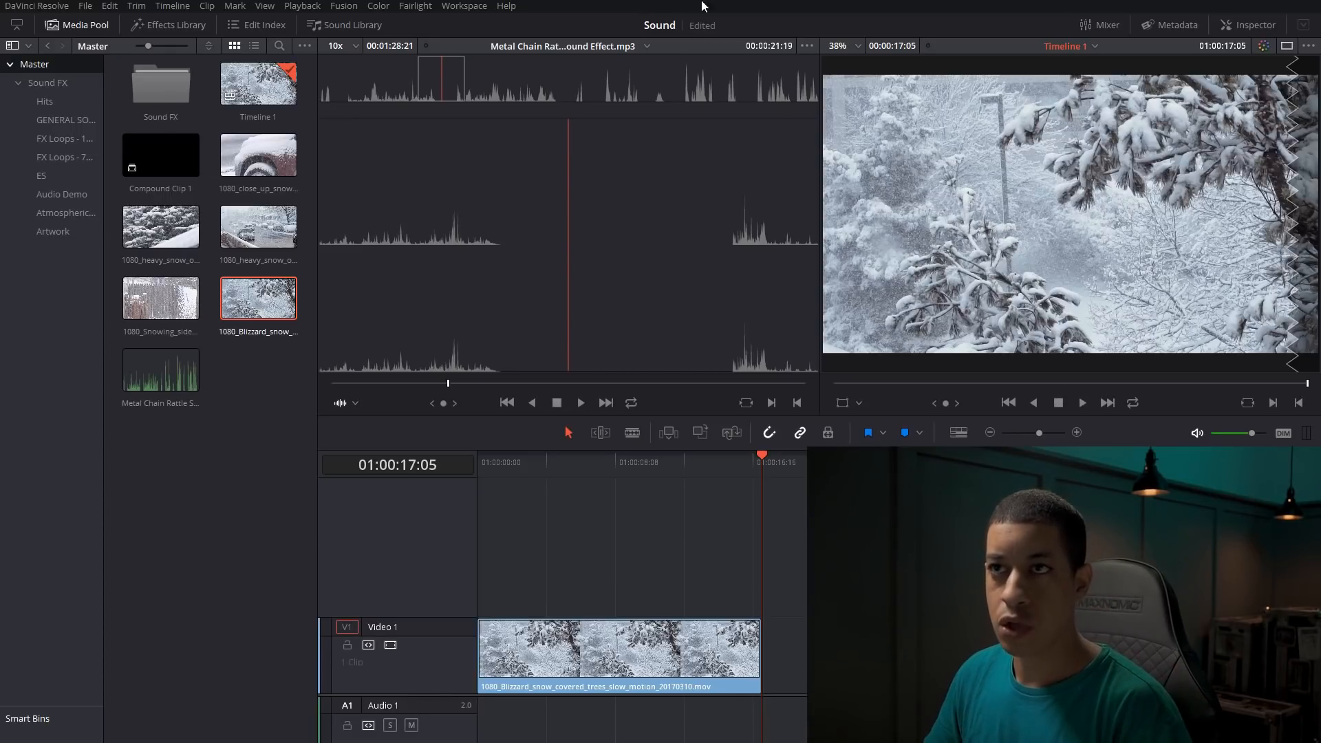
# Step: Search the Sound Library for 'wind' and preview Wind Blowing Sound Effect
pyautogui.click(352, 25)
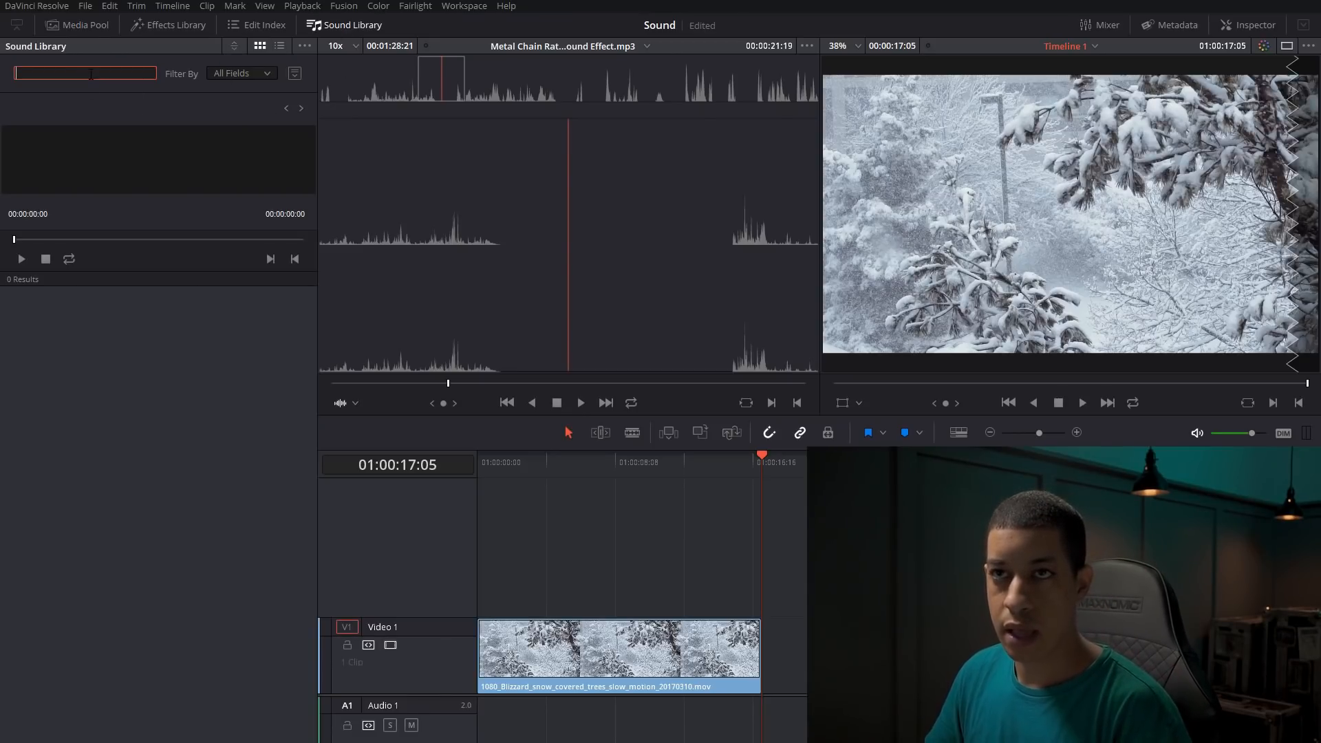
pyautogui.write('wind')
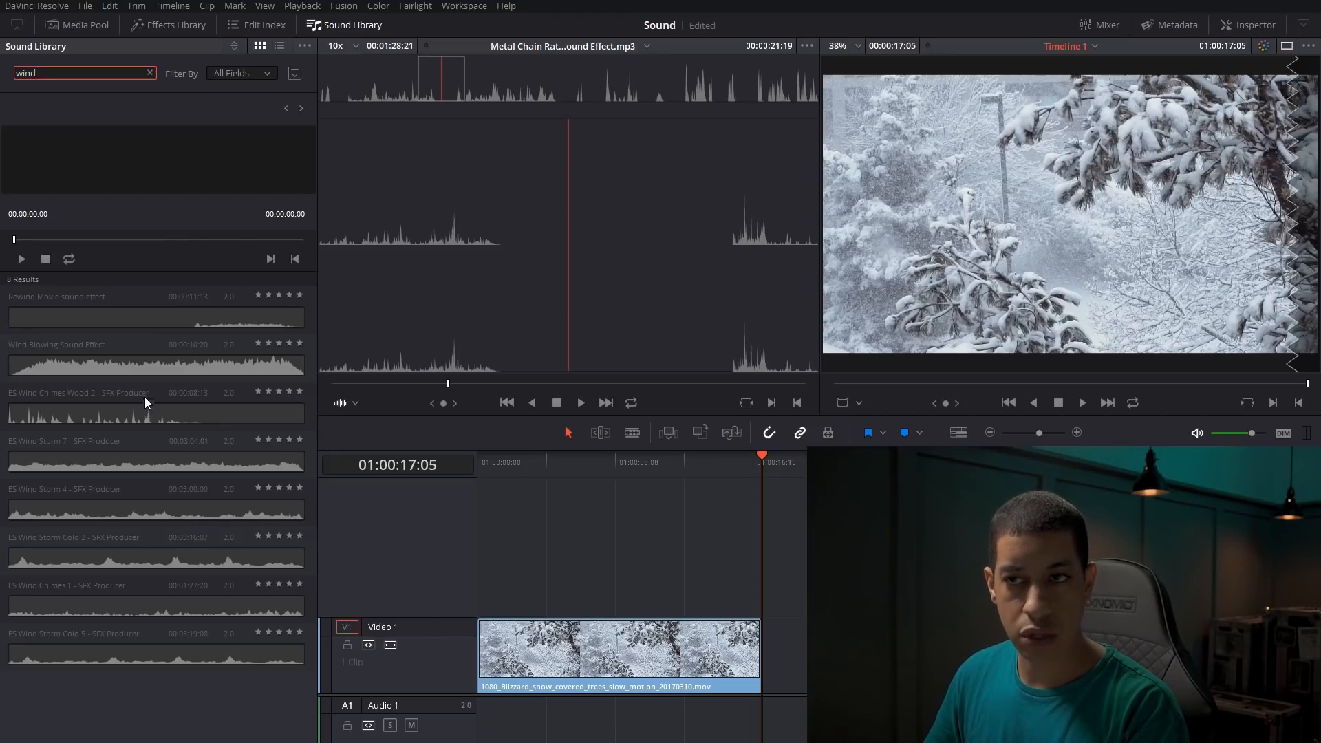
pyautogui.moveTo(72, 378)
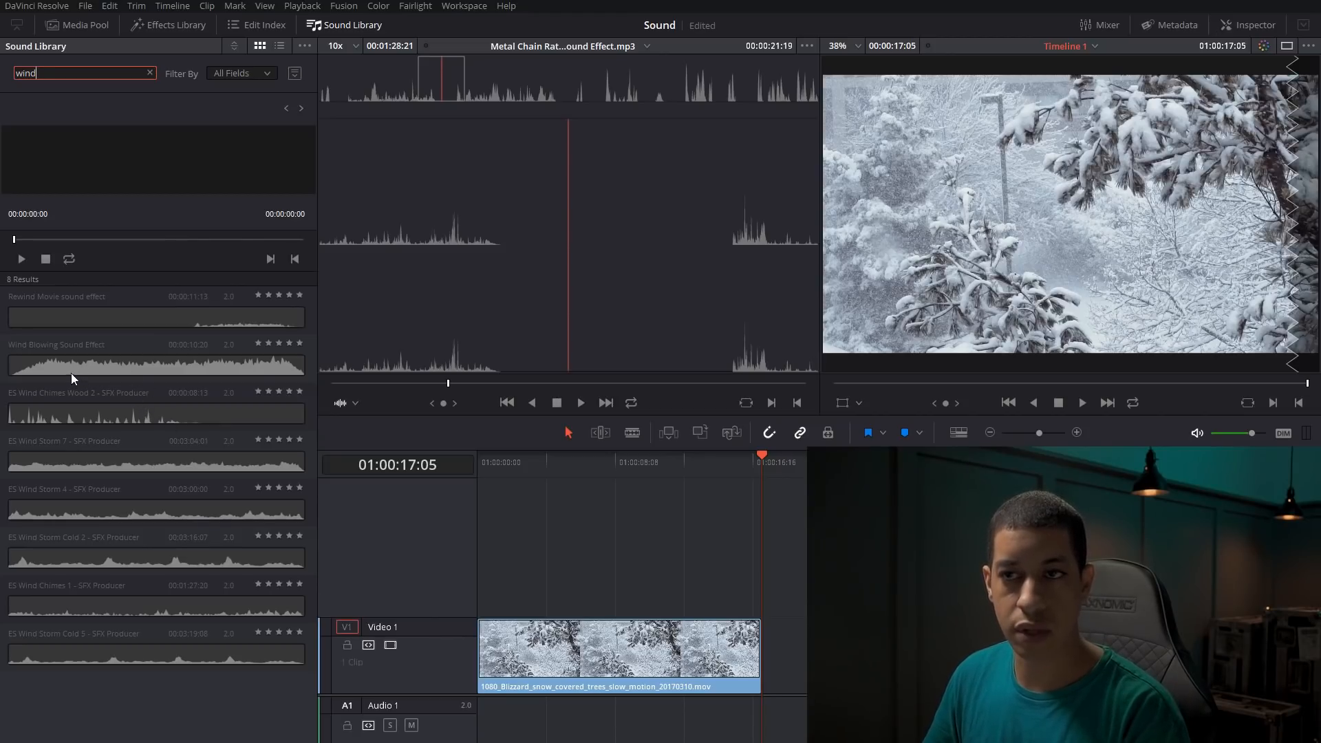
pyautogui.moveTo(140, 378)
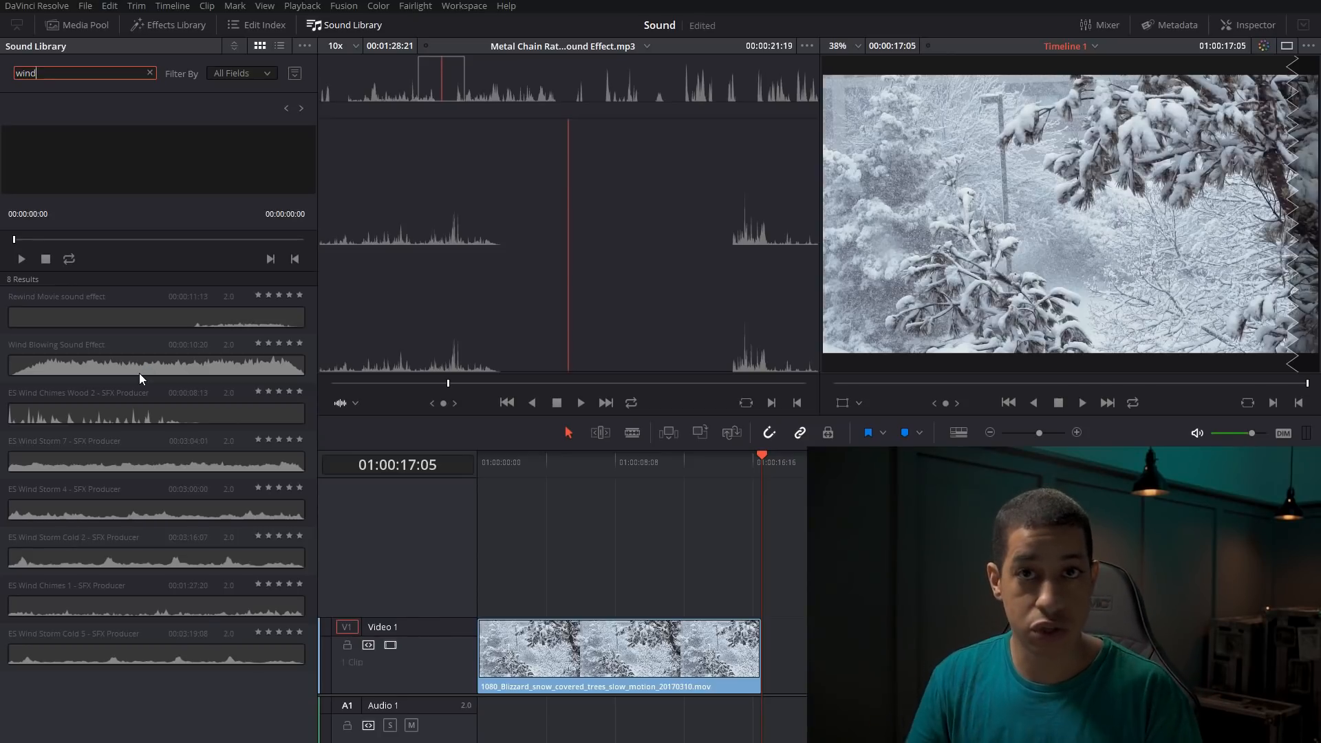
pyautogui.click(156, 364)
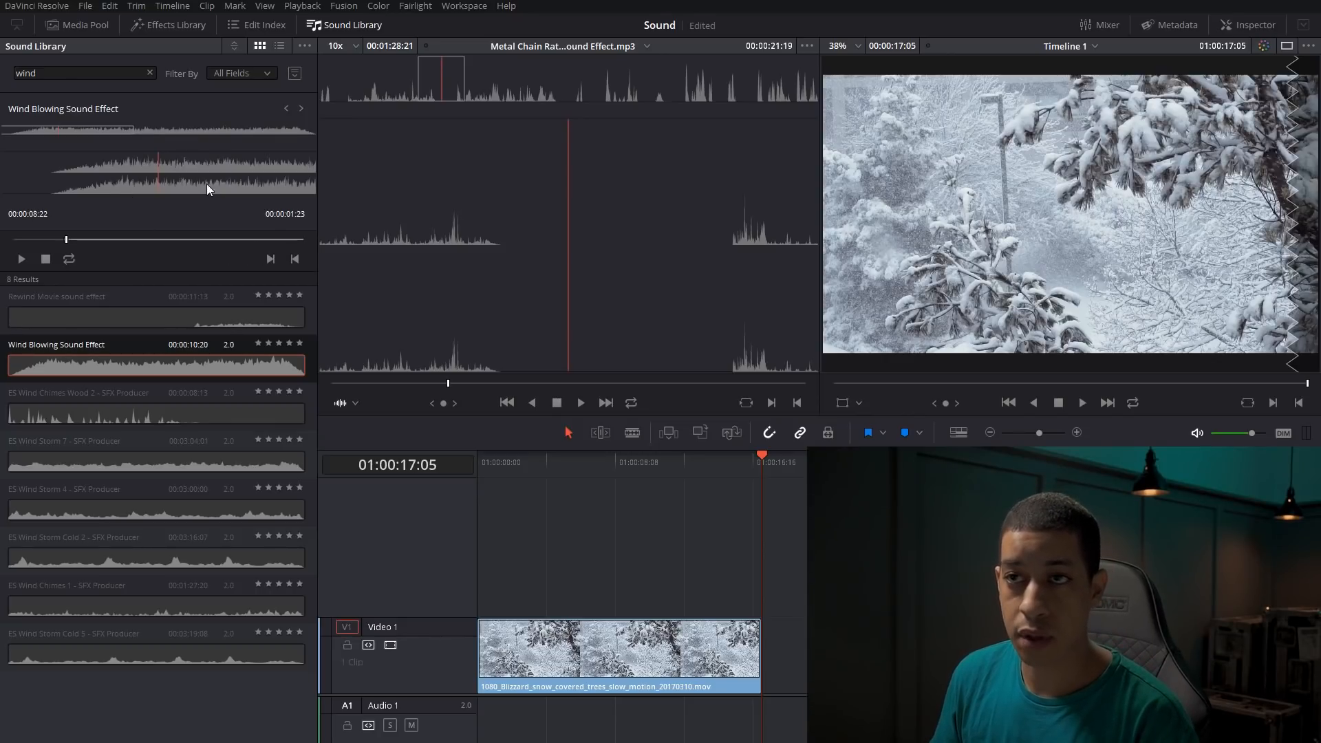
# Step: Scrub the wind sound preview, then switch to the Fairlight page
pyautogui.click(293, 259)
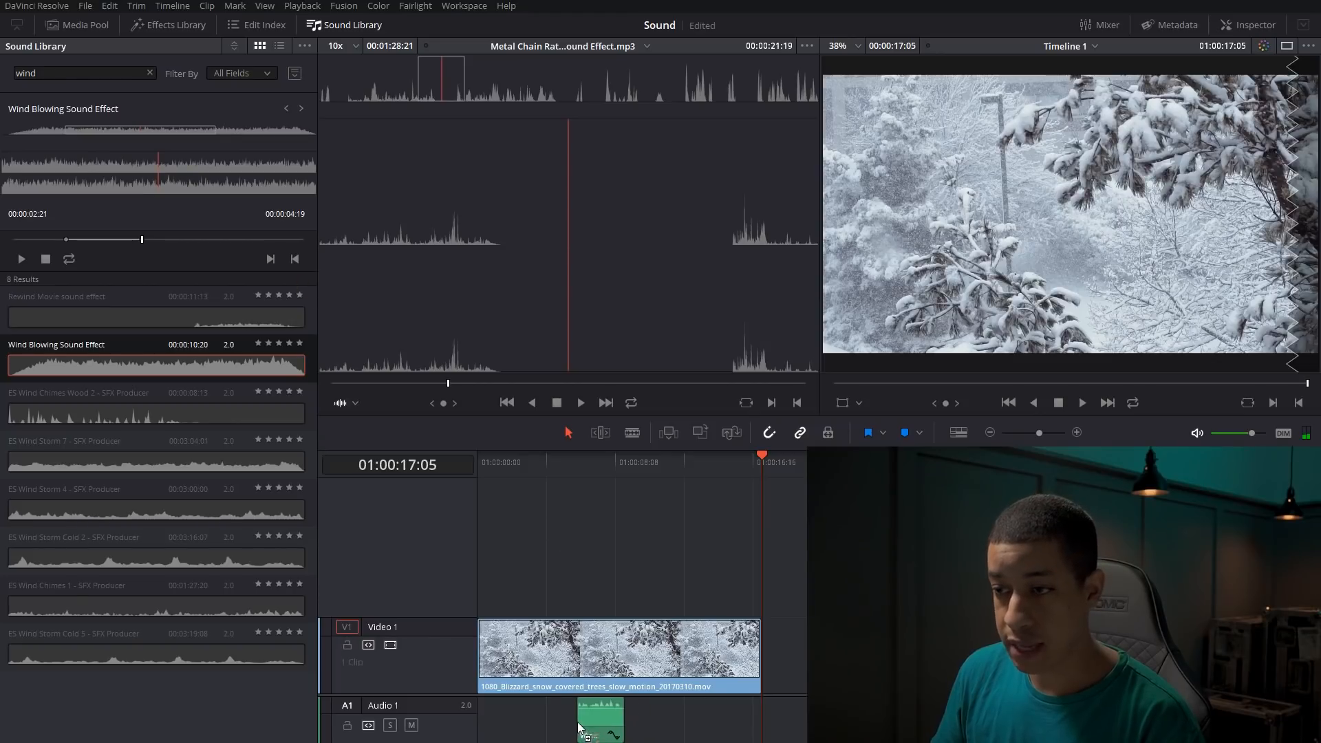
pyautogui.click(618, 653)
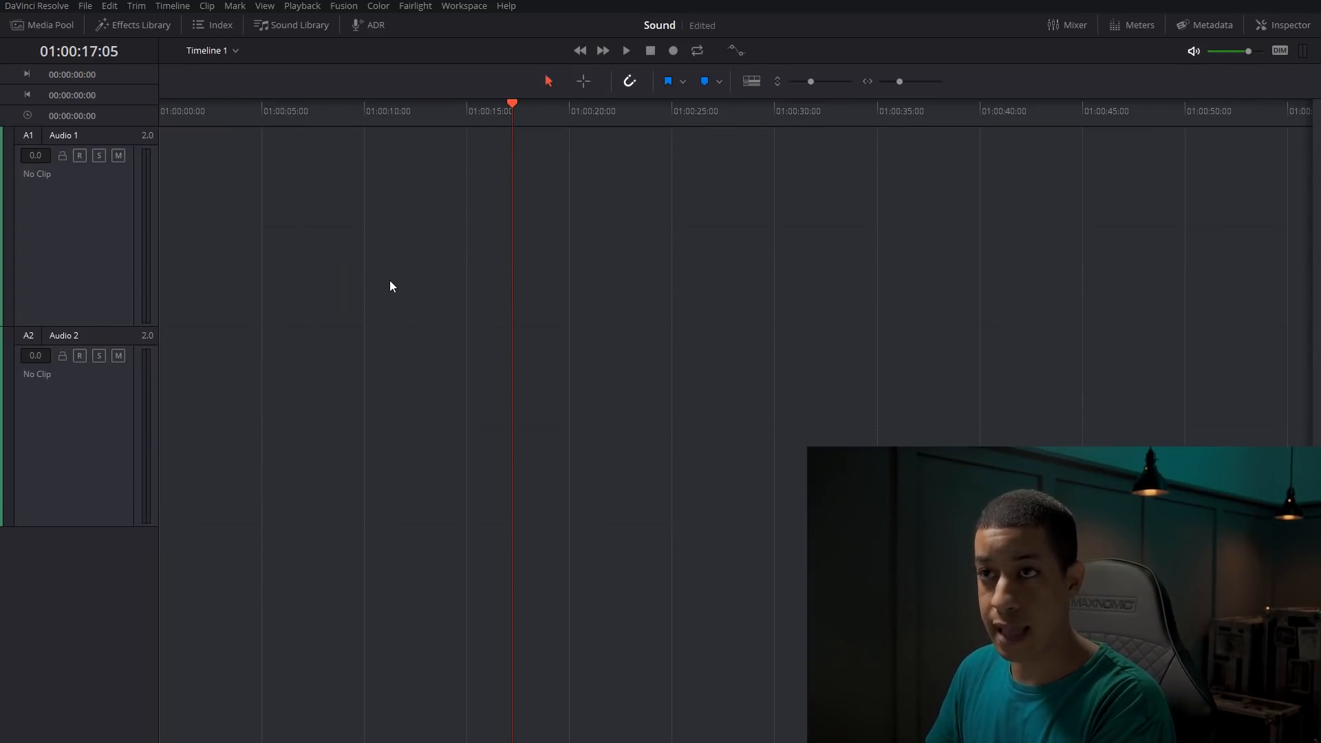
# Step: Show the loudness meters and search the Sound Library for 'wind'
pyautogui.click(1138, 25)
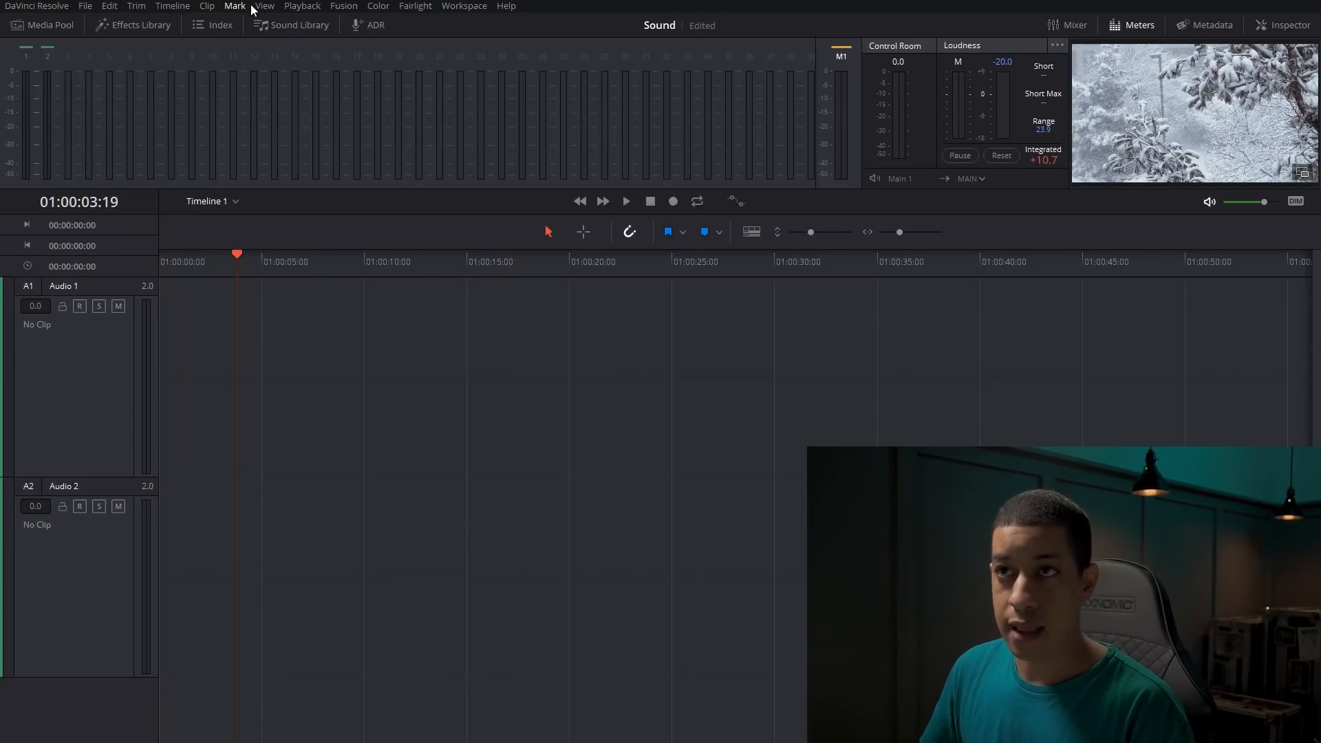
pyautogui.click(291, 25)
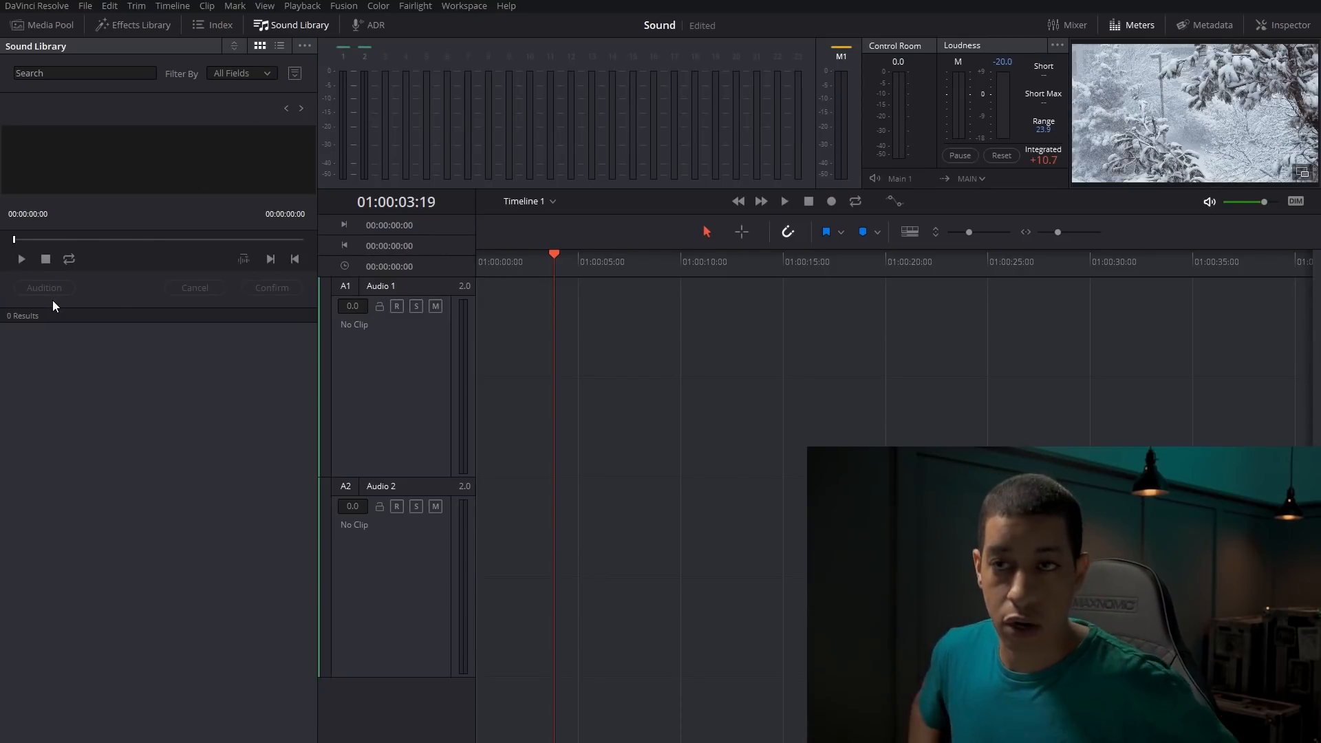
pyautogui.write('w')
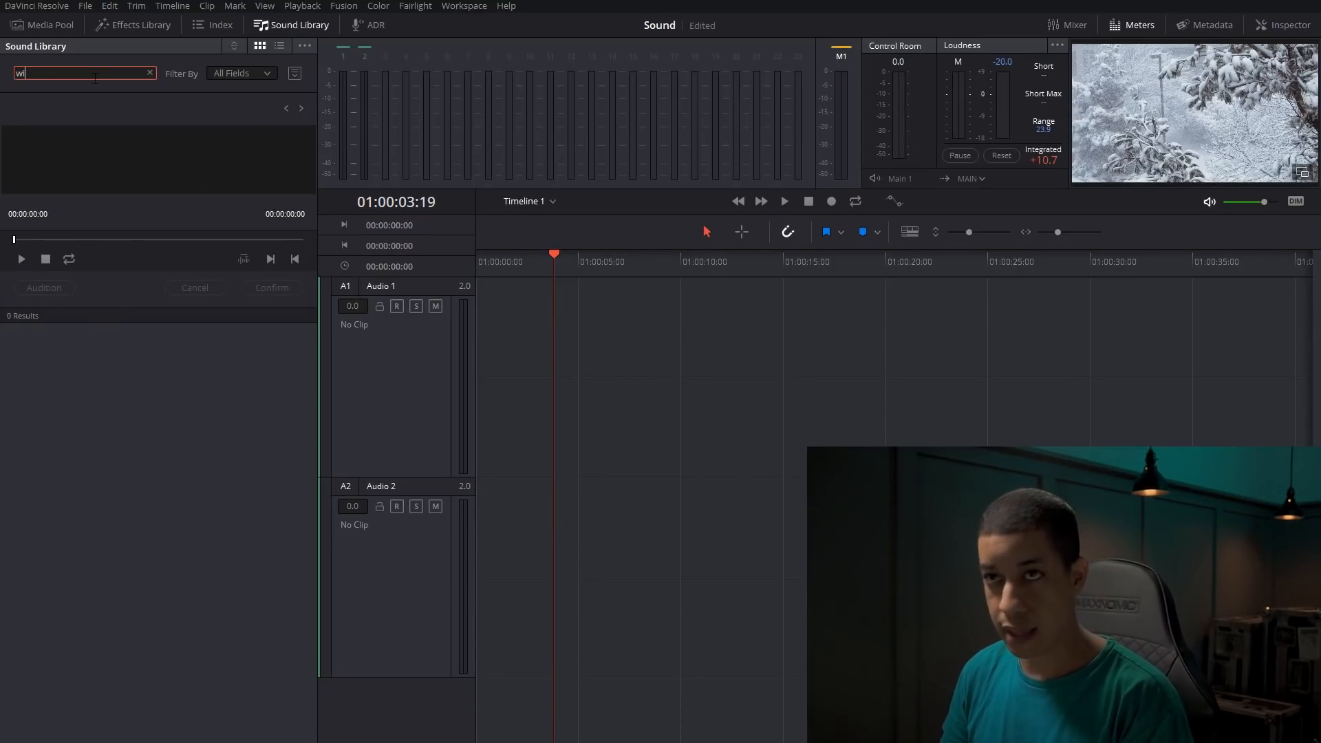
pyautogui.write('ind')
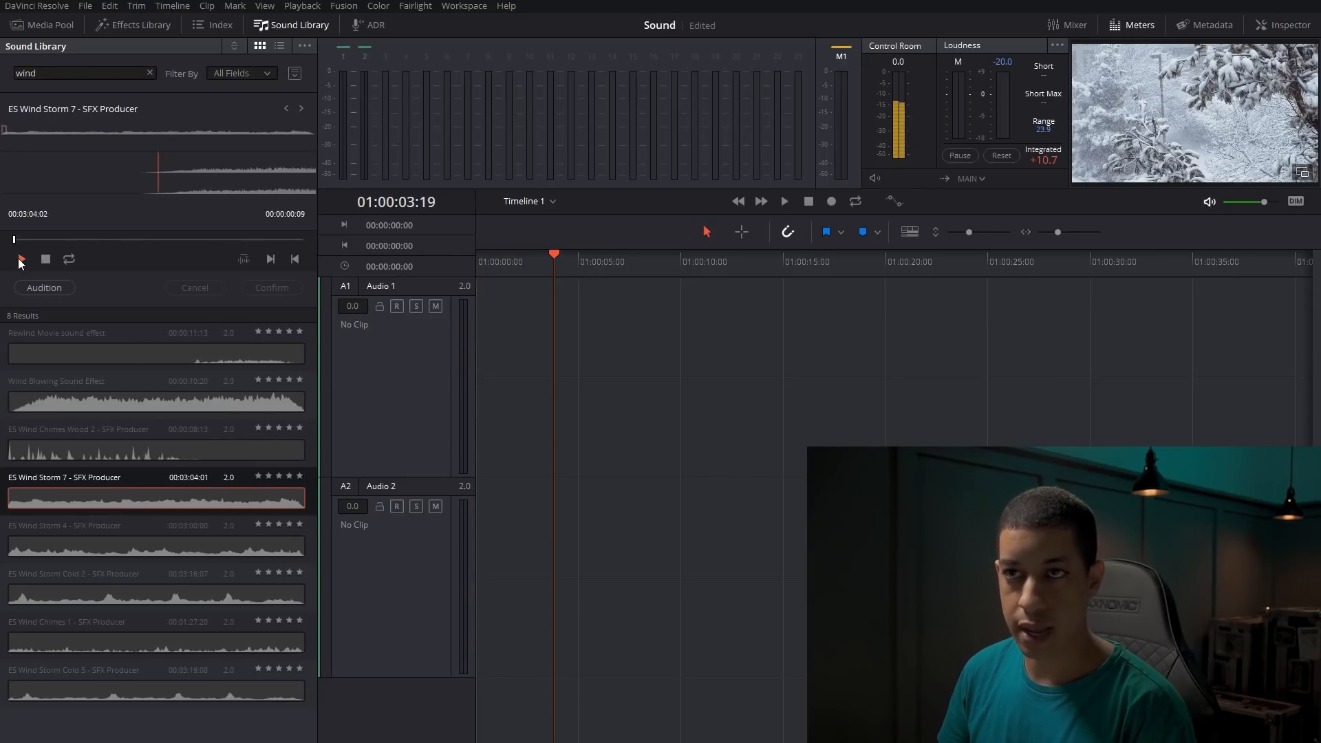
# Step: Preview Wind Storm 7, then play the timeline to hear the trial clip
pyautogui.click(19, 259)
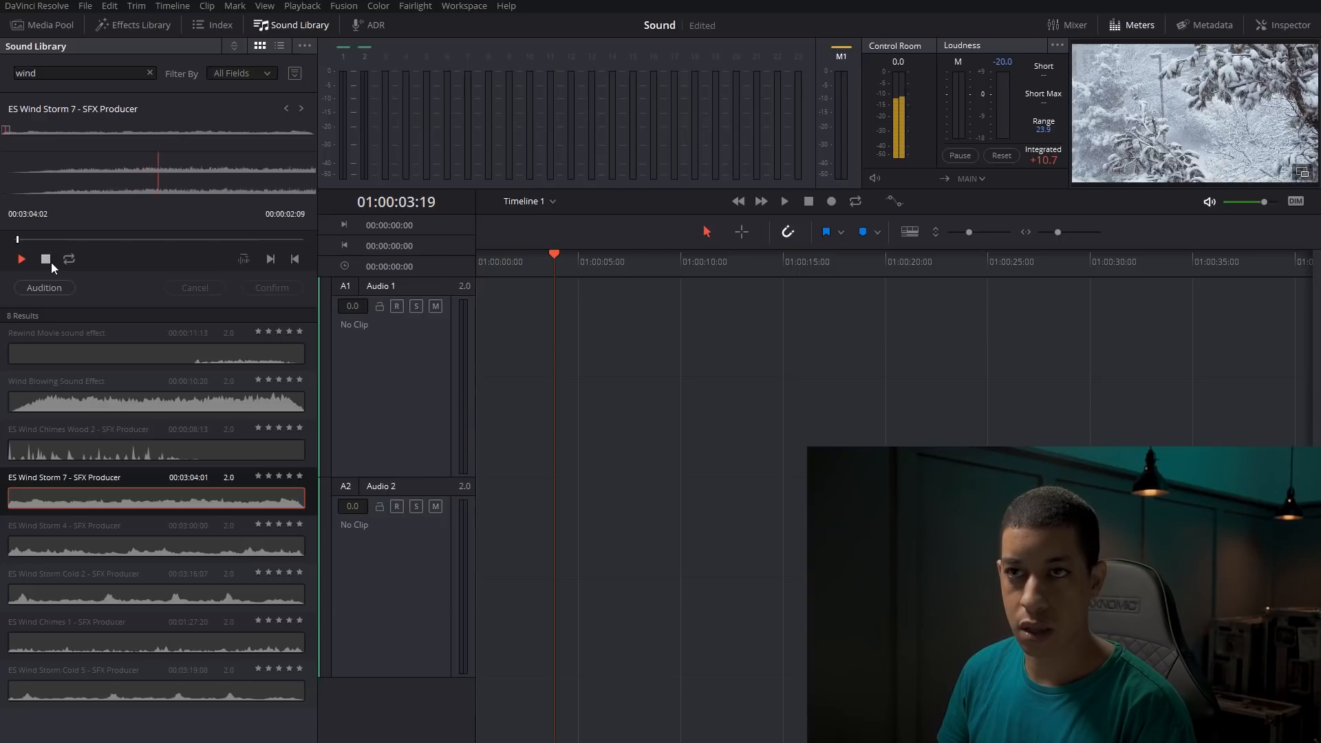
pyautogui.click(45, 259)
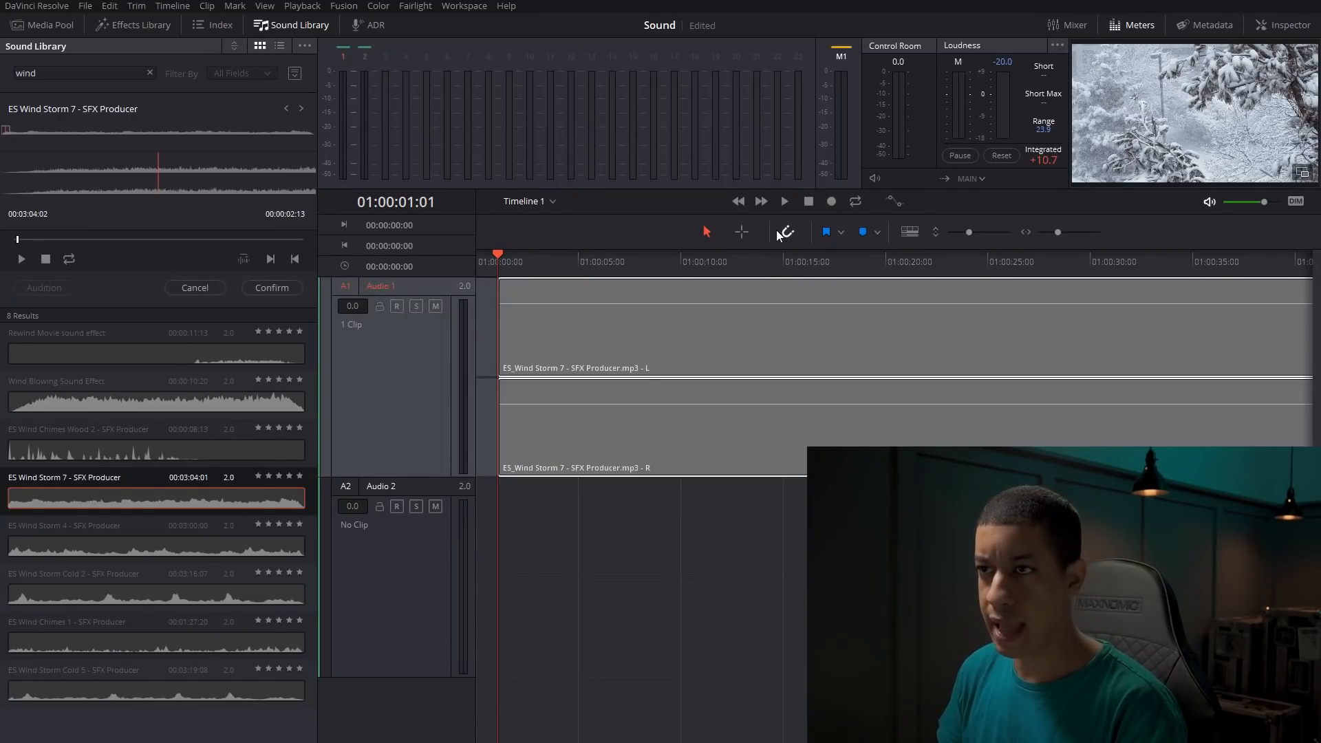
pyautogui.click(783, 202)
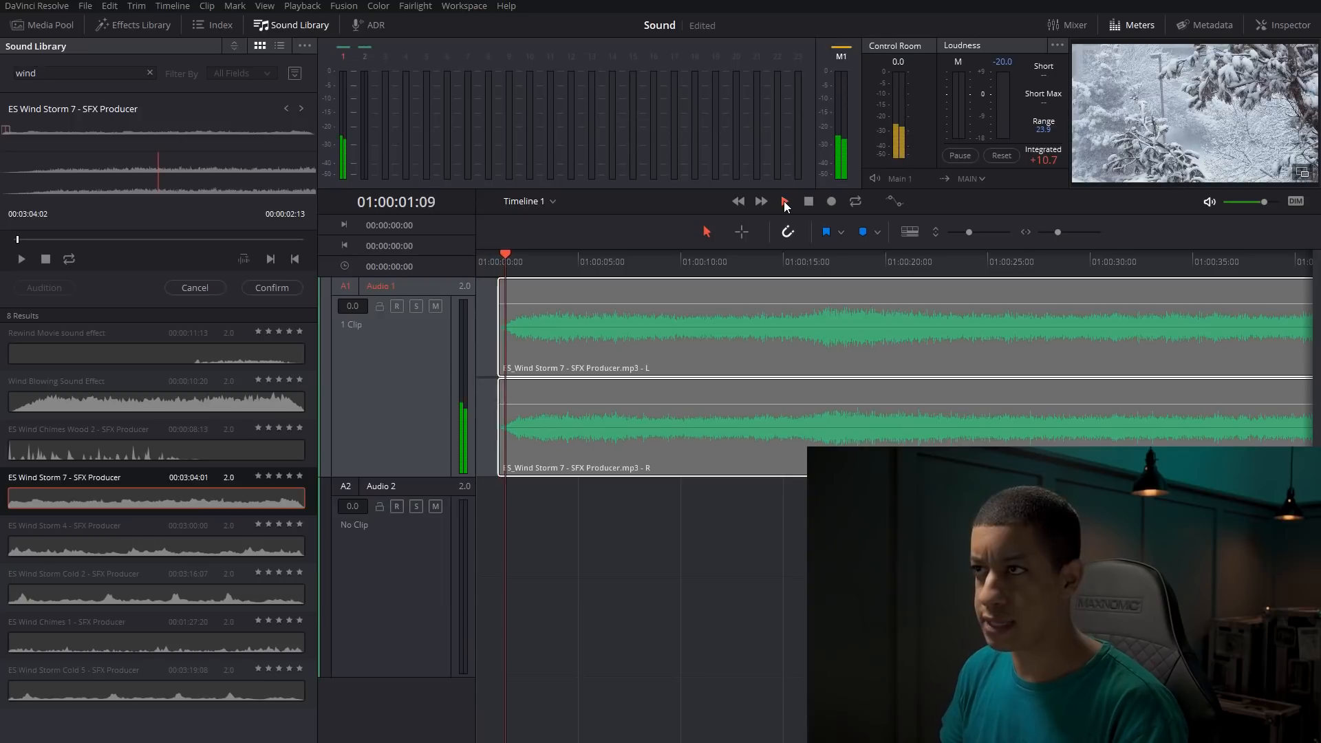
pyautogui.click(783, 201)
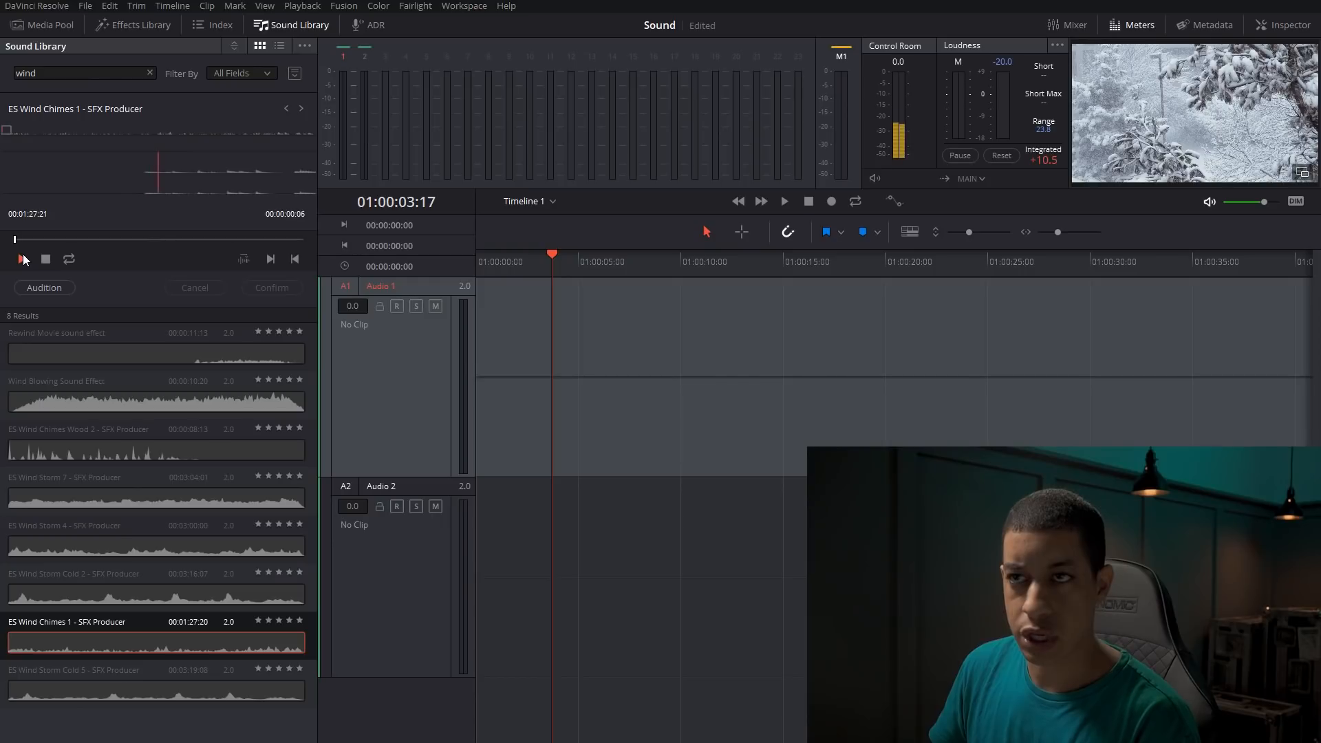
# Step: Play and stop the Wind Chimes 1 preview, playhead near ten seconds
pyautogui.click(21, 259)
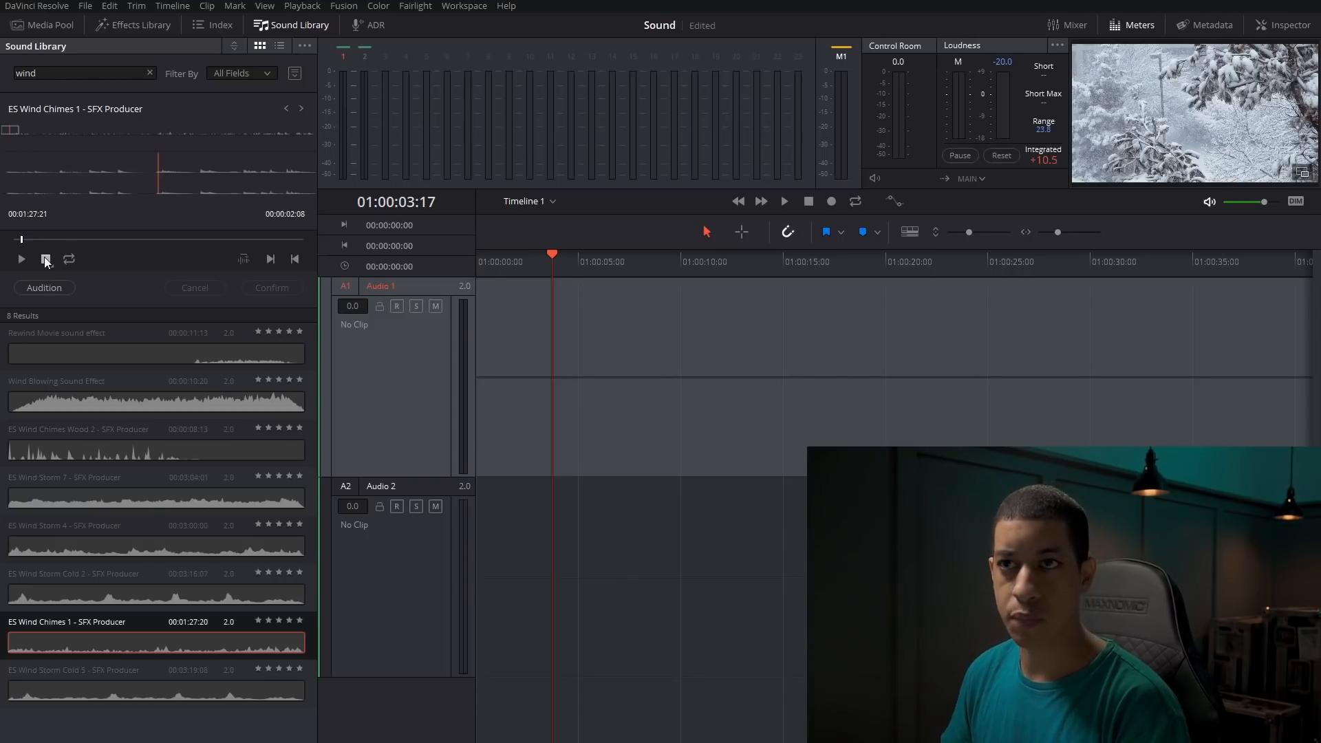
pyautogui.click(683, 261)
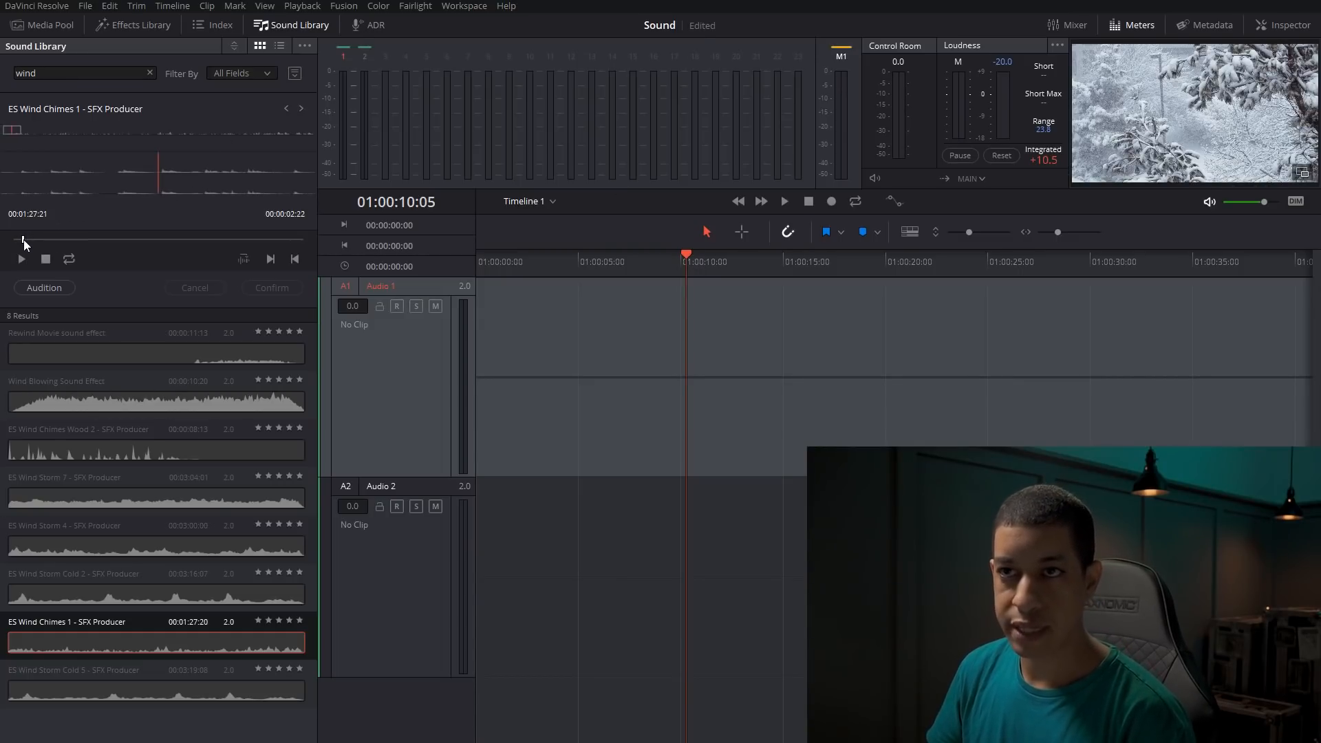
pyautogui.click(20, 259)
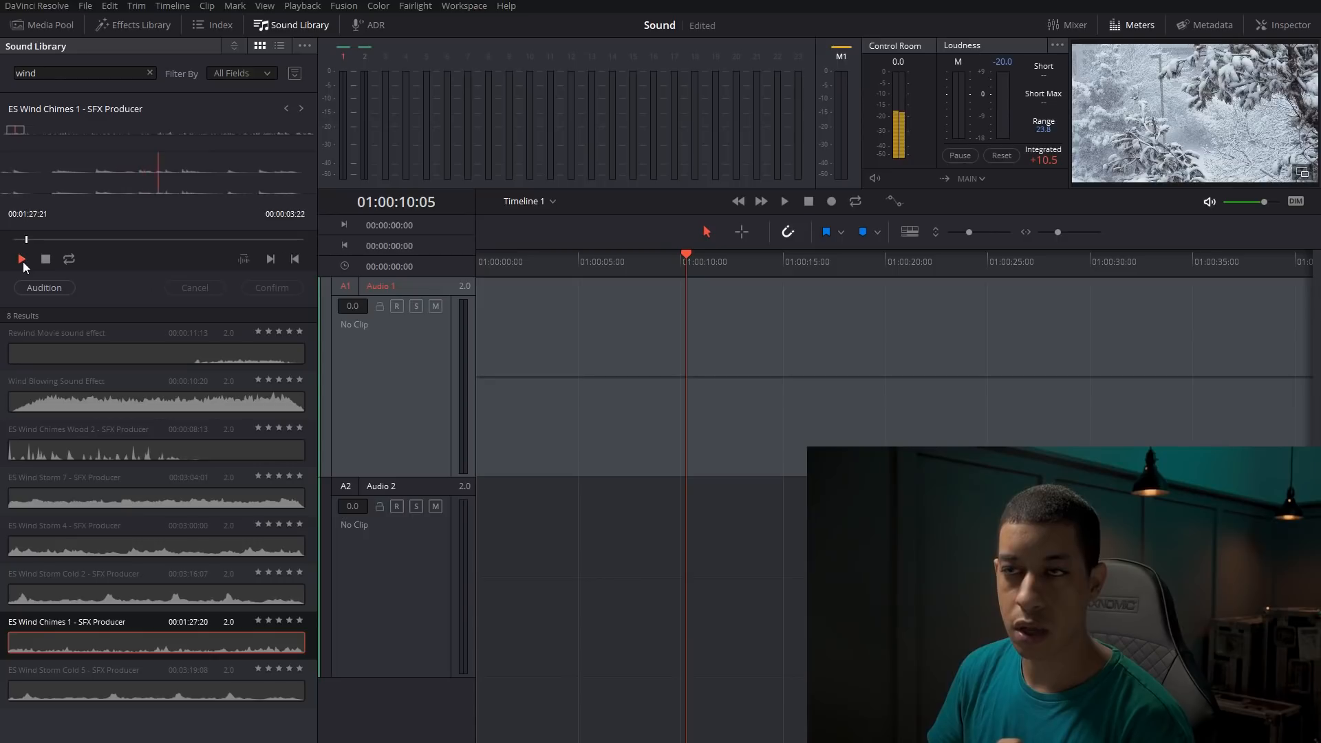
pyautogui.click(22, 260)
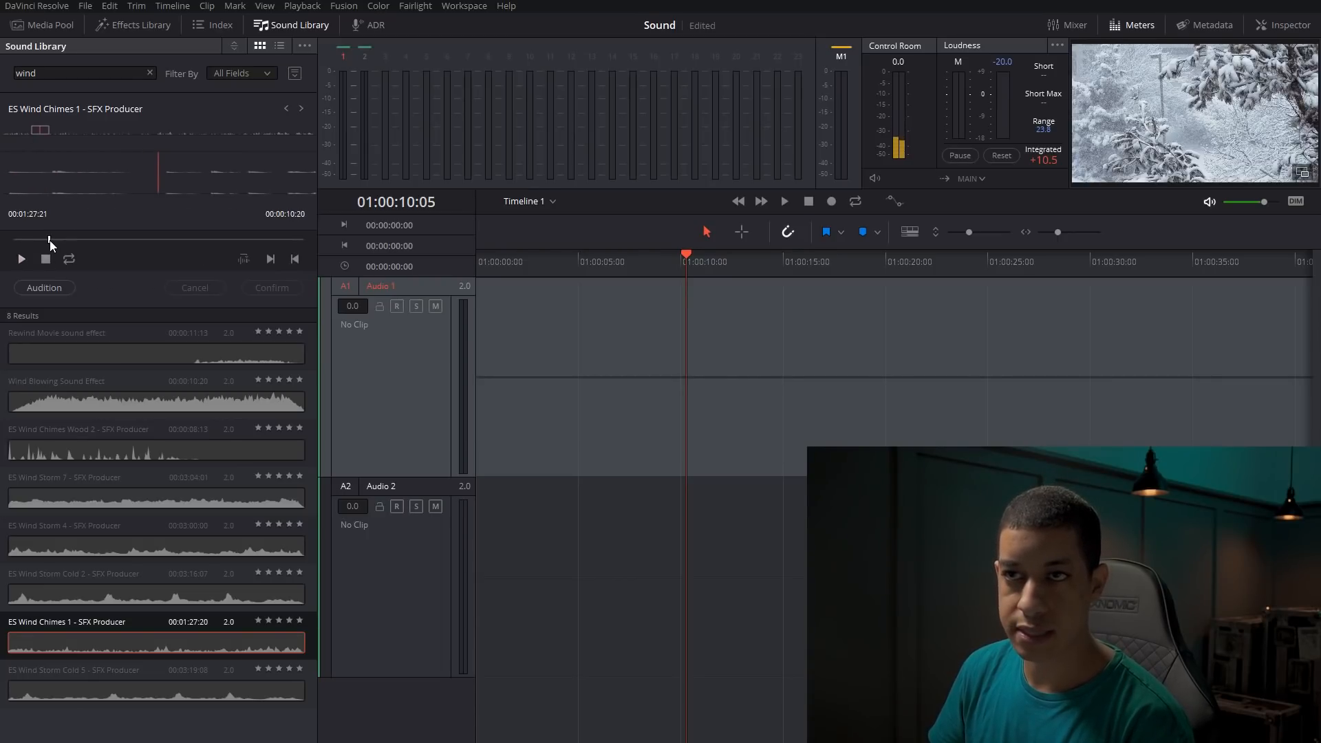
pyautogui.click(20, 259)
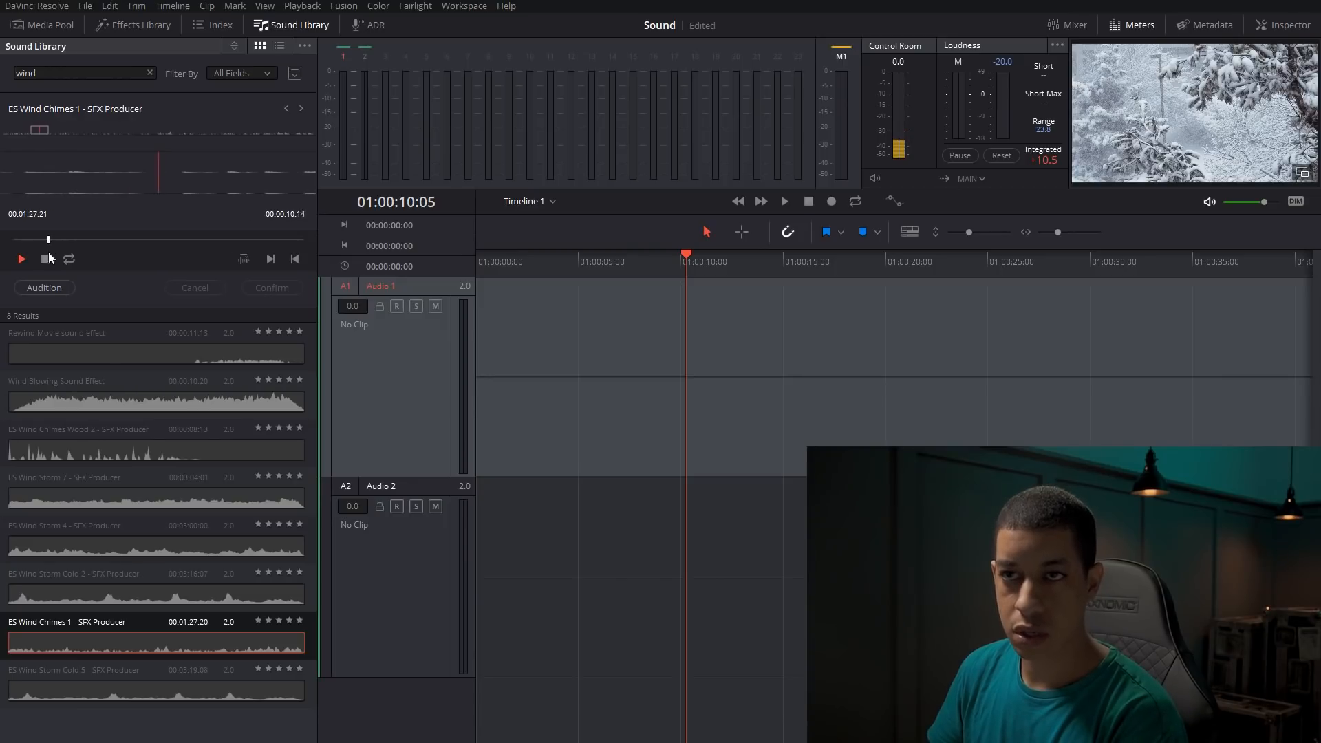
pyautogui.click(20, 258)
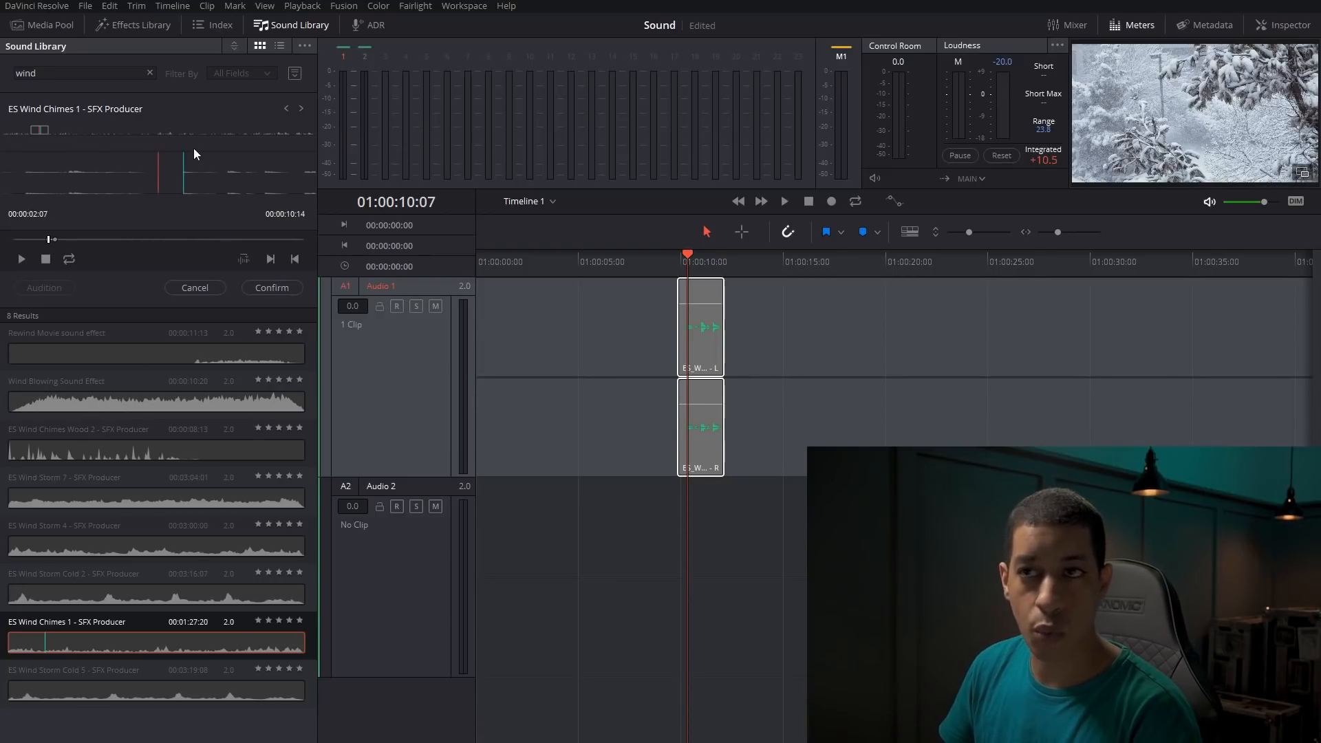
pyautogui.moveTo(659, 374)
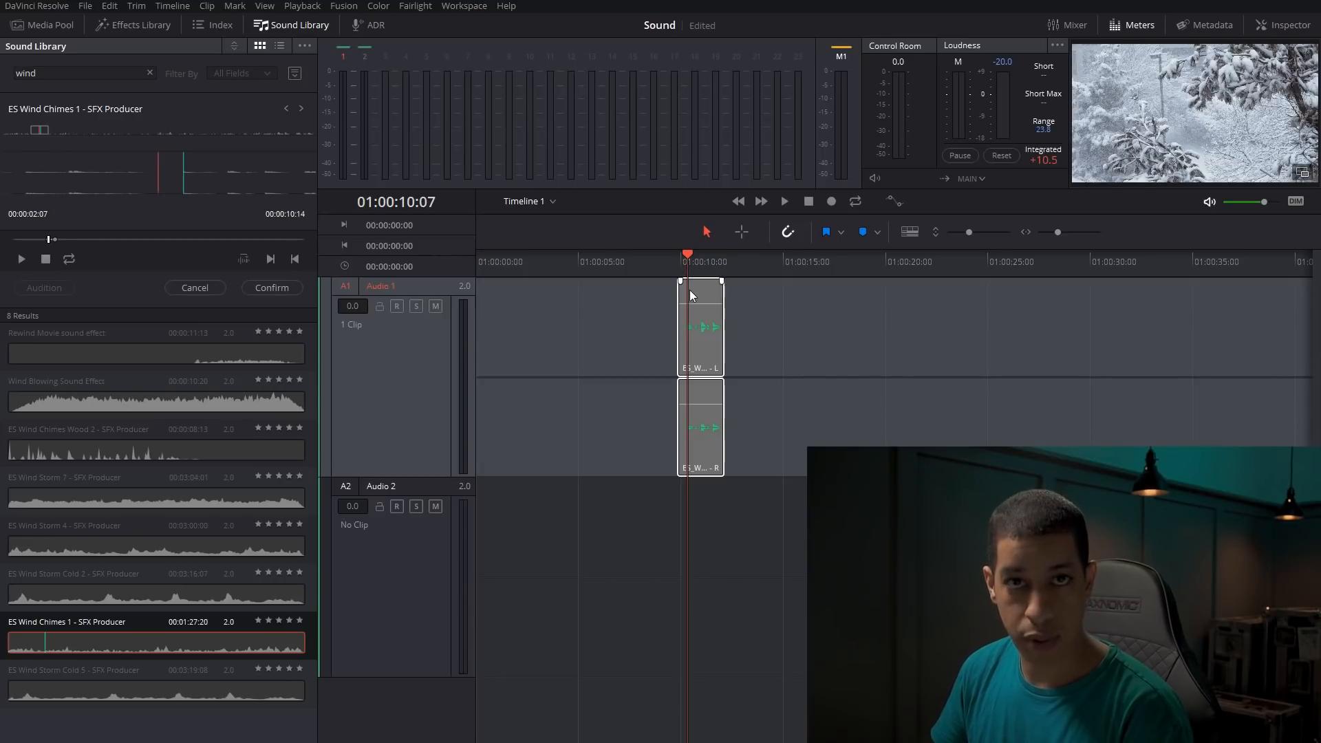
pyautogui.click(699, 329)
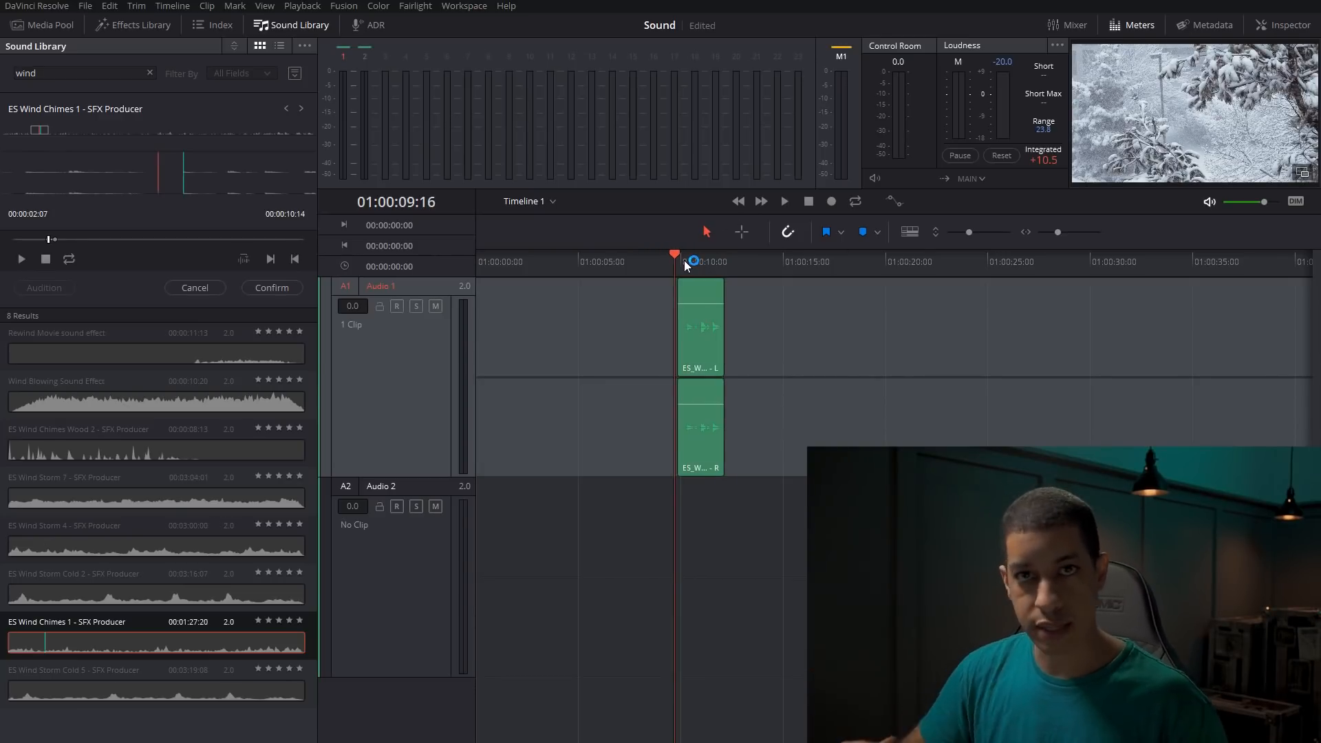
pyautogui.click(783, 201)
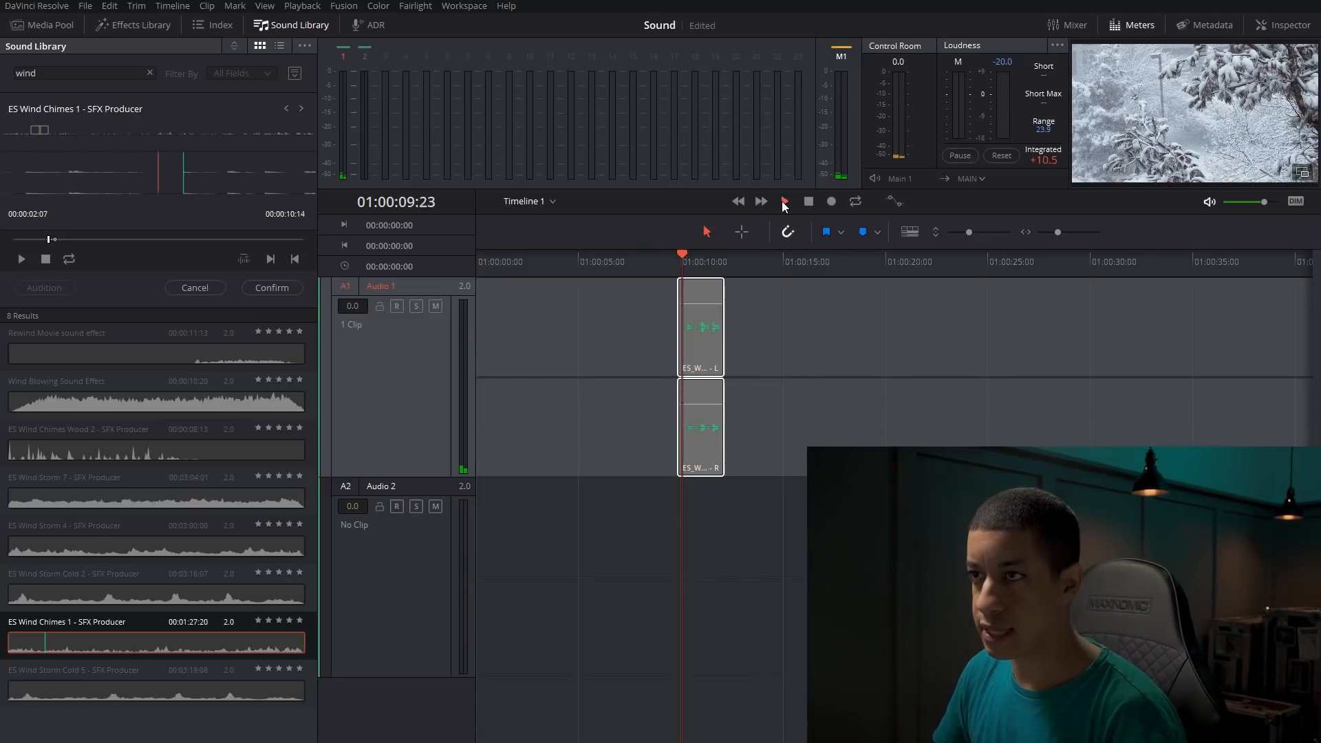
pyautogui.click(782, 202)
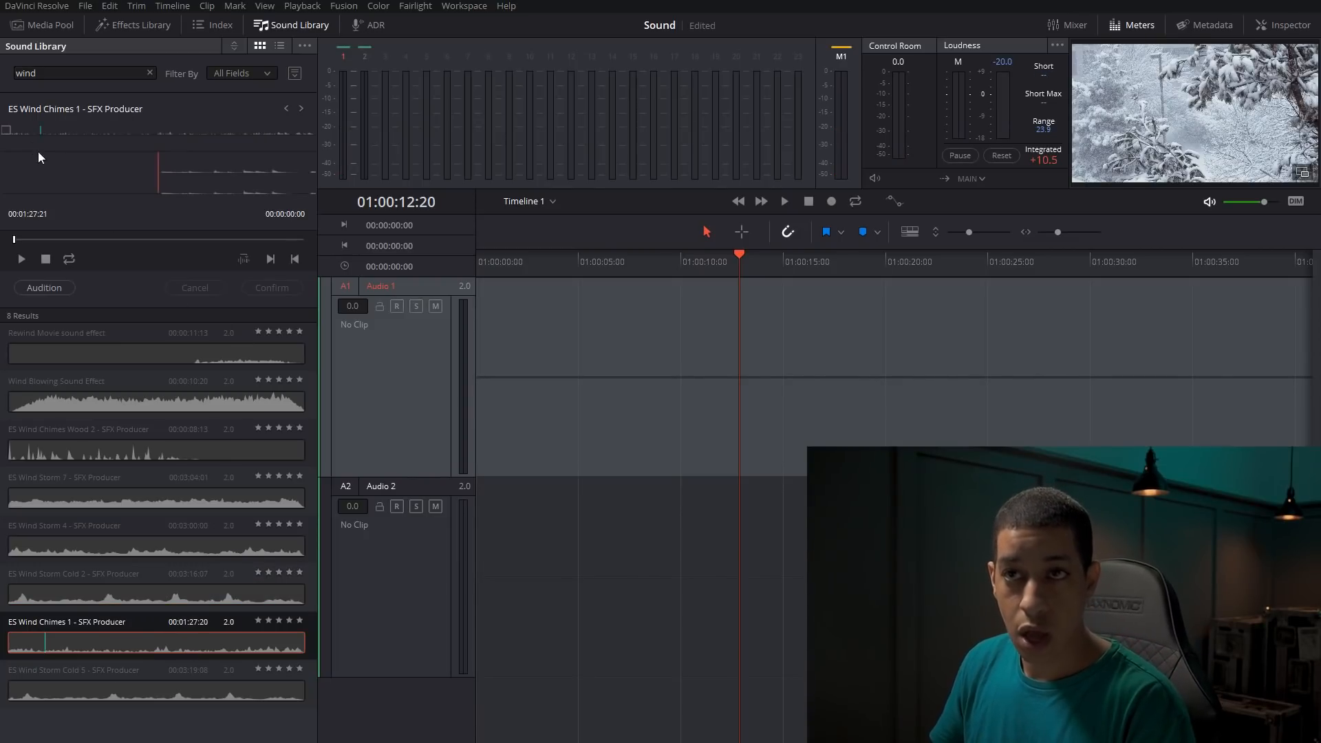
# Step: Preview ES Wind Storm Cold 2 and reopen the Sound Library
pyautogui.click(20, 259)
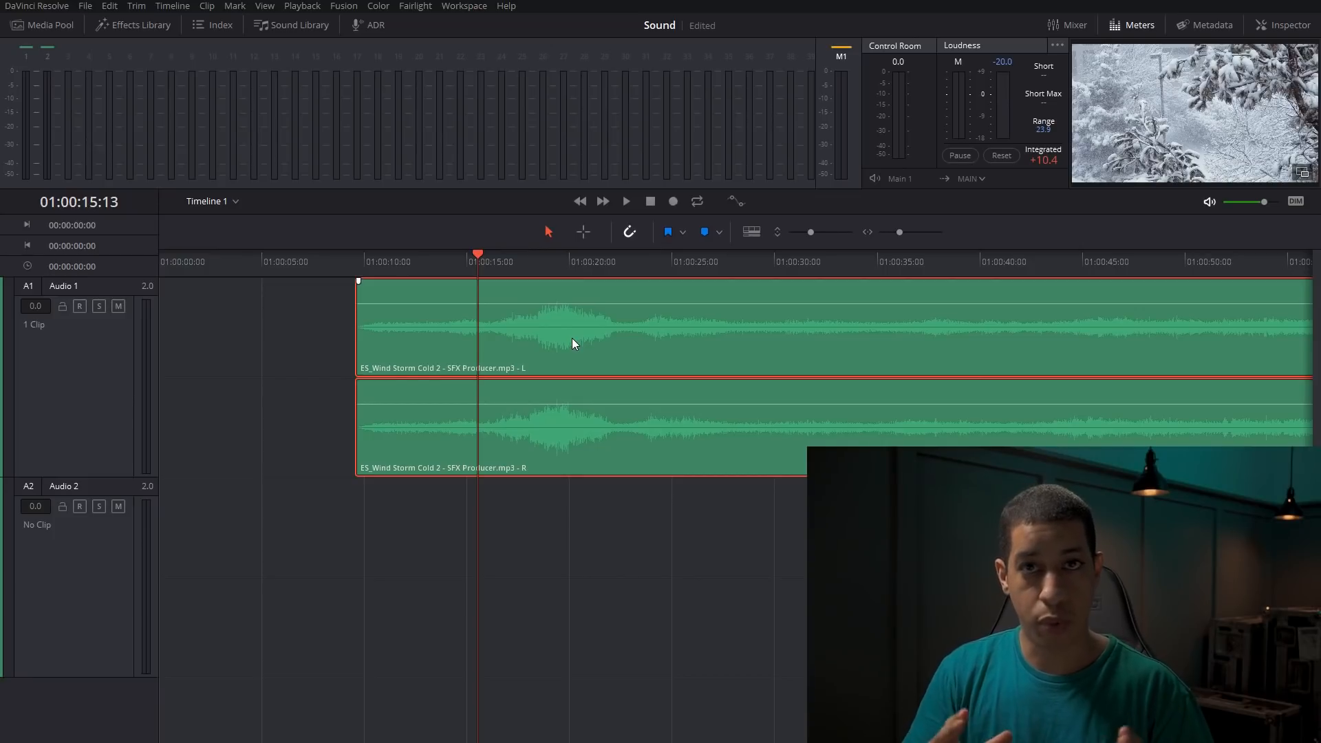
pyautogui.click(290, 25)
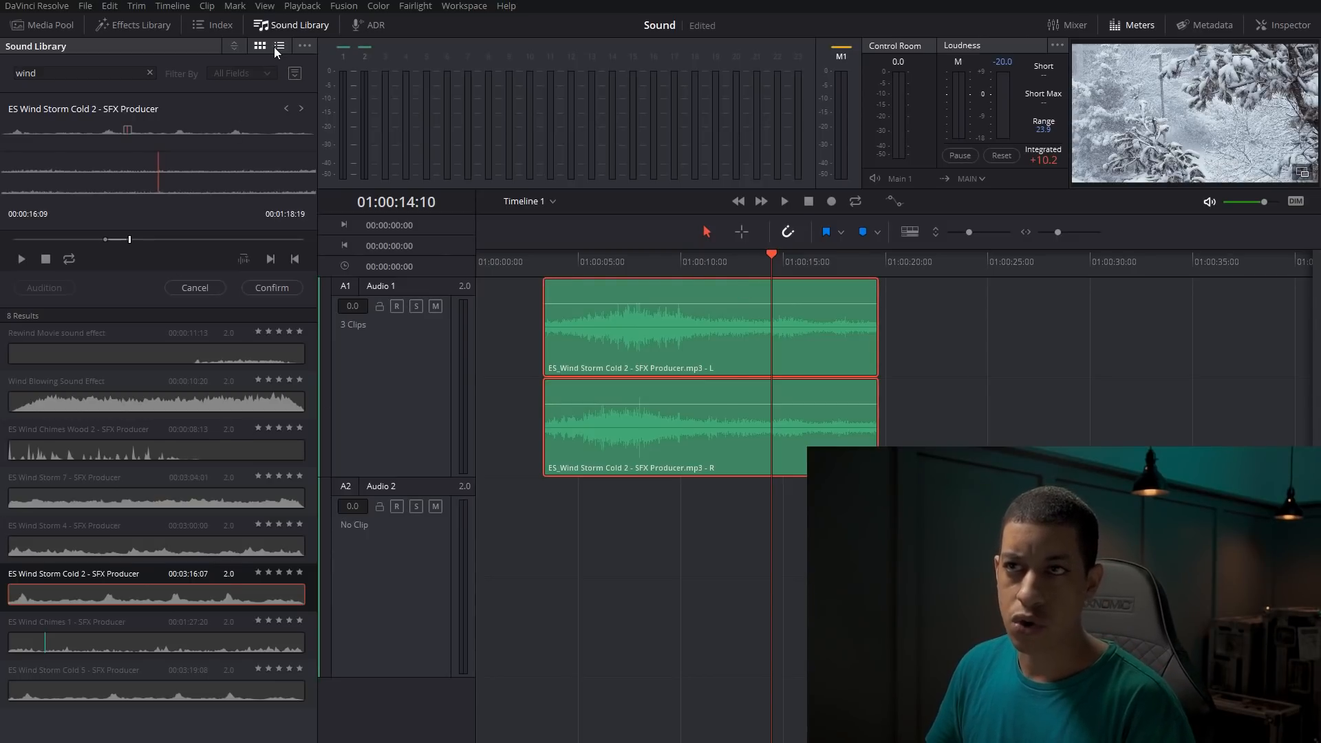
# Step: Switch Sound Library results to list view, back to waveform thumbnails, then reveal the database selector
pyautogui.click(279, 46)
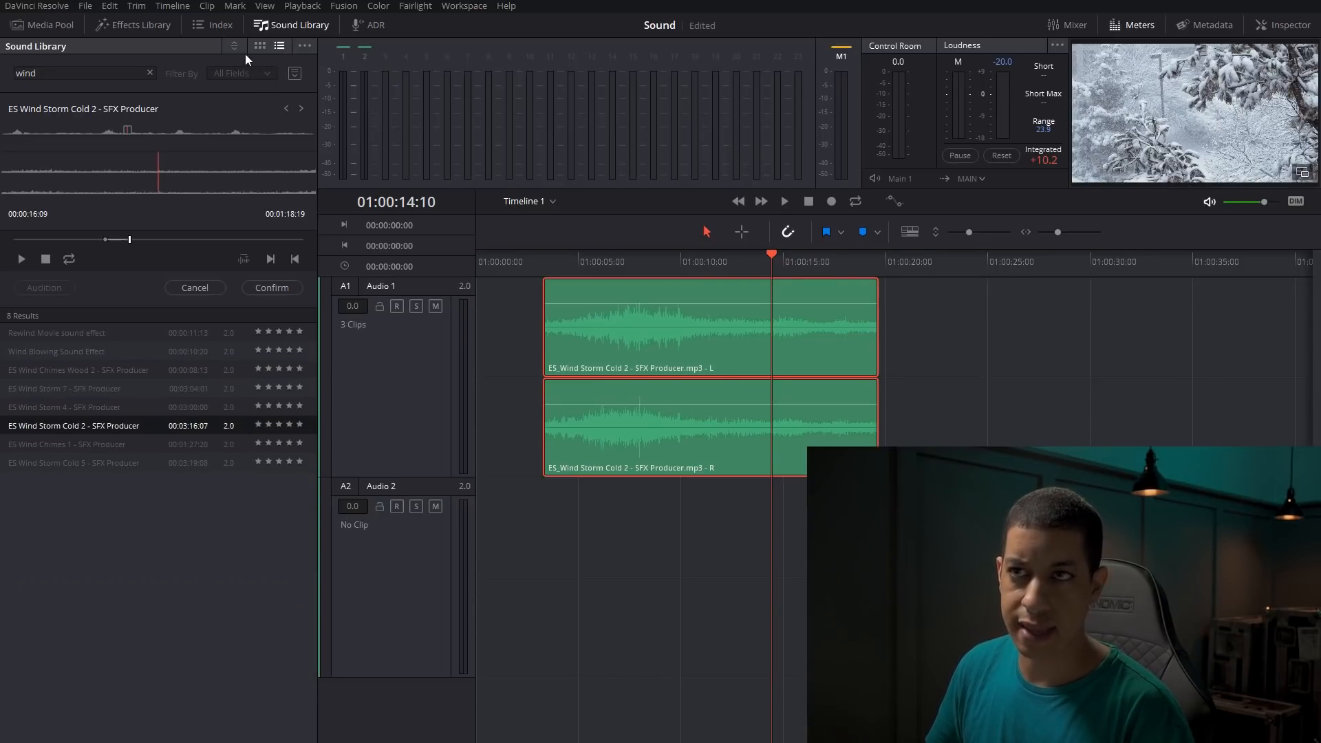
pyautogui.click(279, 46)
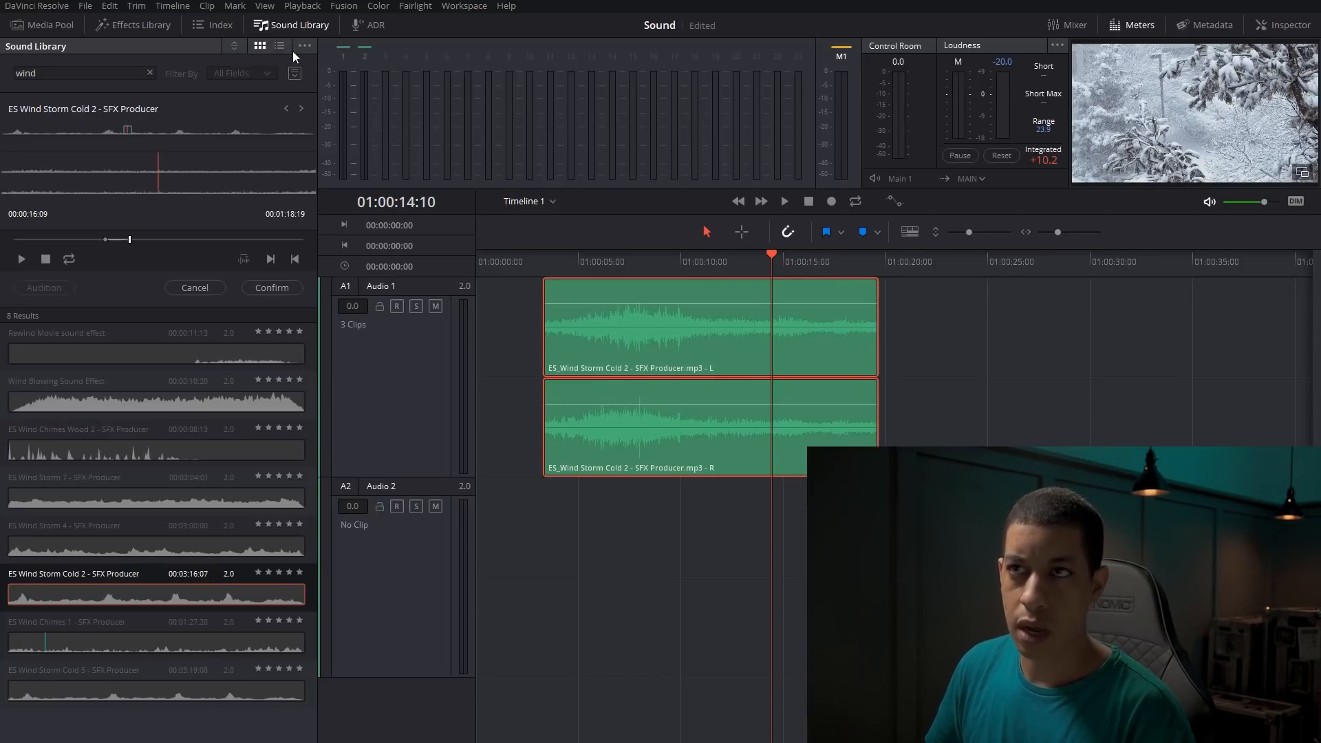
pyautogui.click(304, 46)
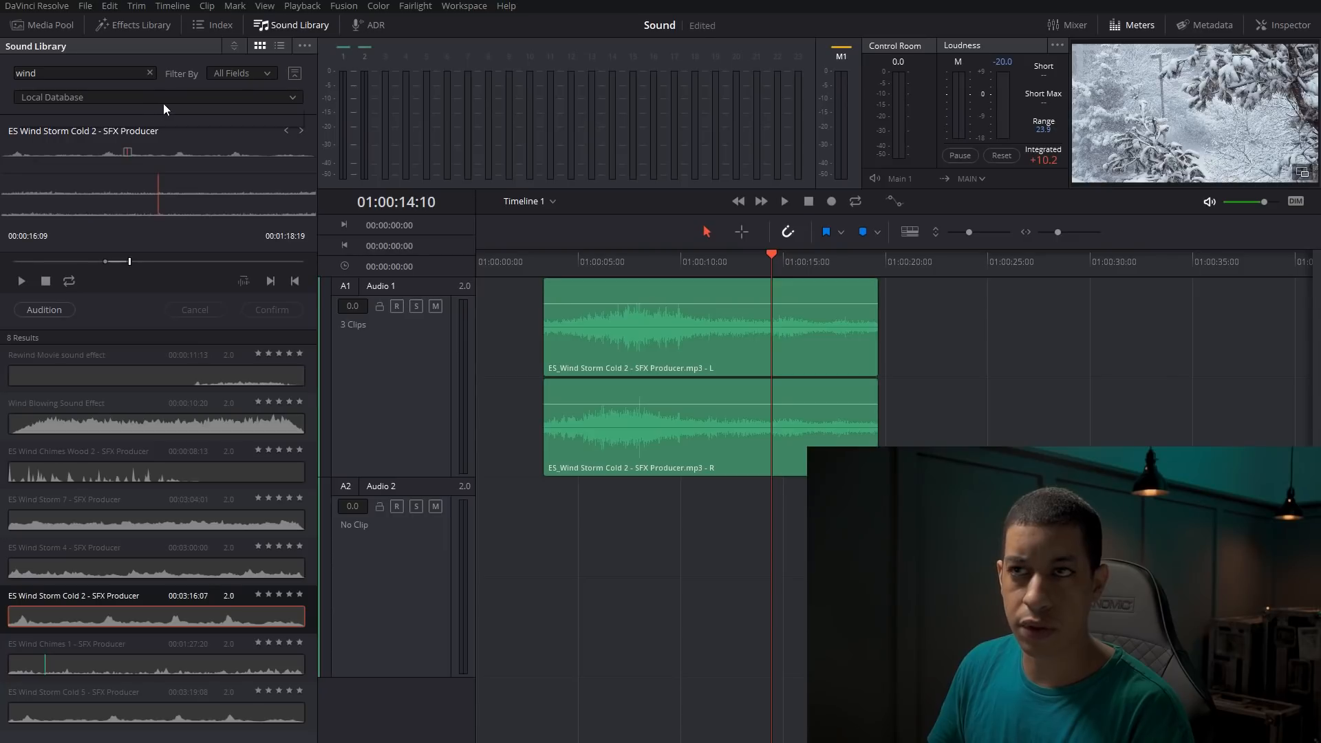
# Step: Open the sound database list and close it, leaving Local Database selected
pyautogui.click(156, 97)
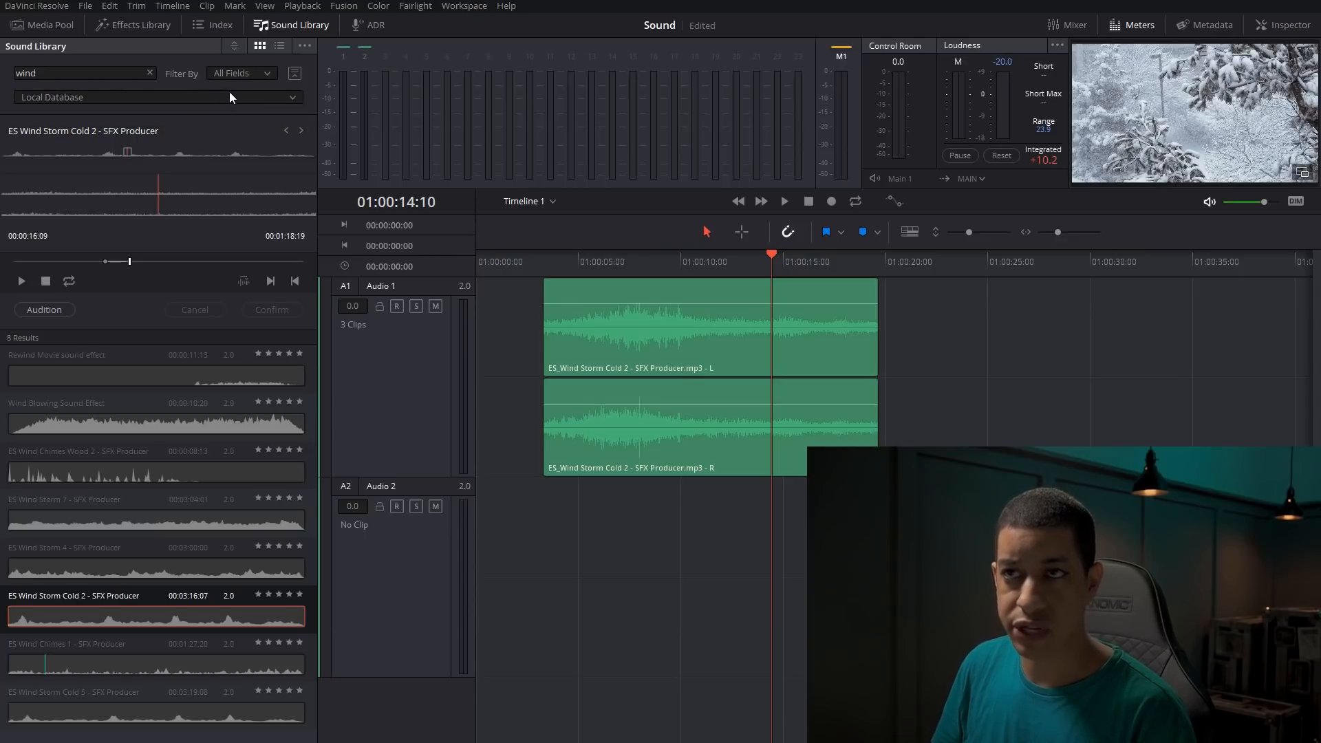
pyautogui.click(240, 72)
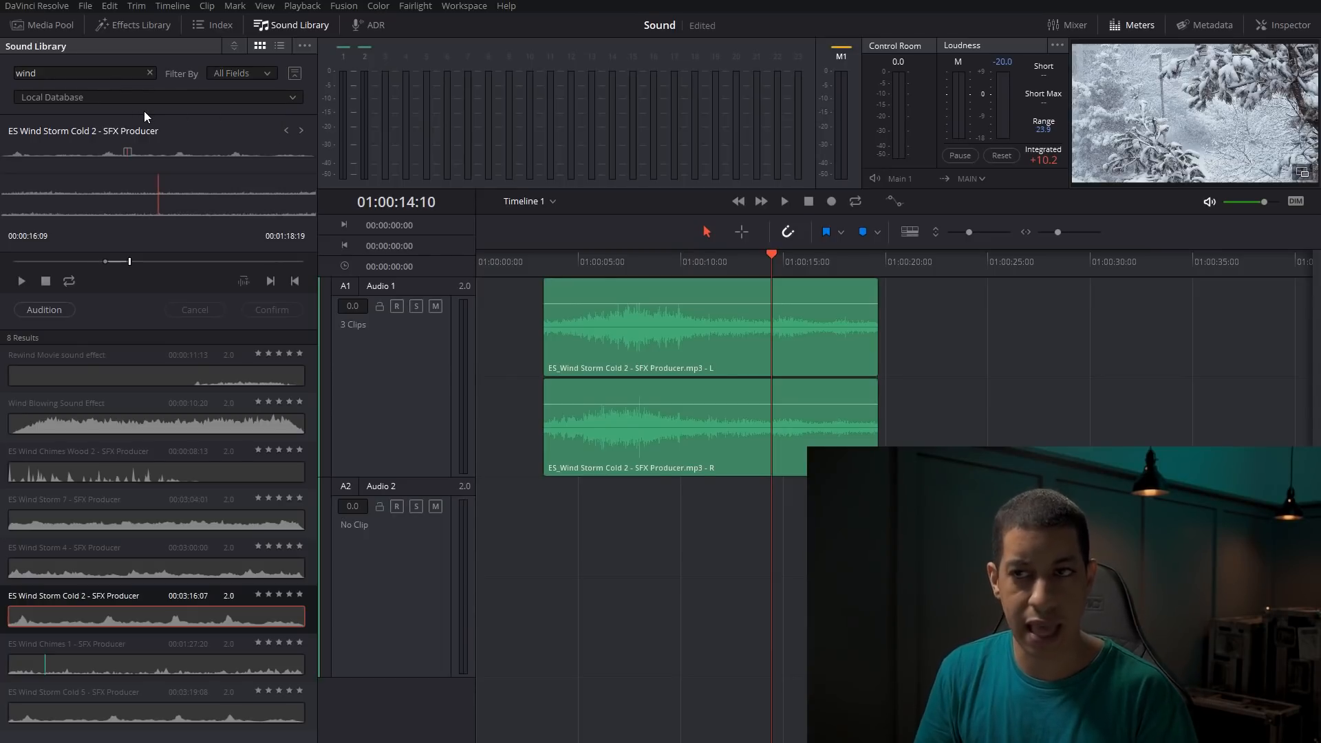
pyautogui.click(242, 73)
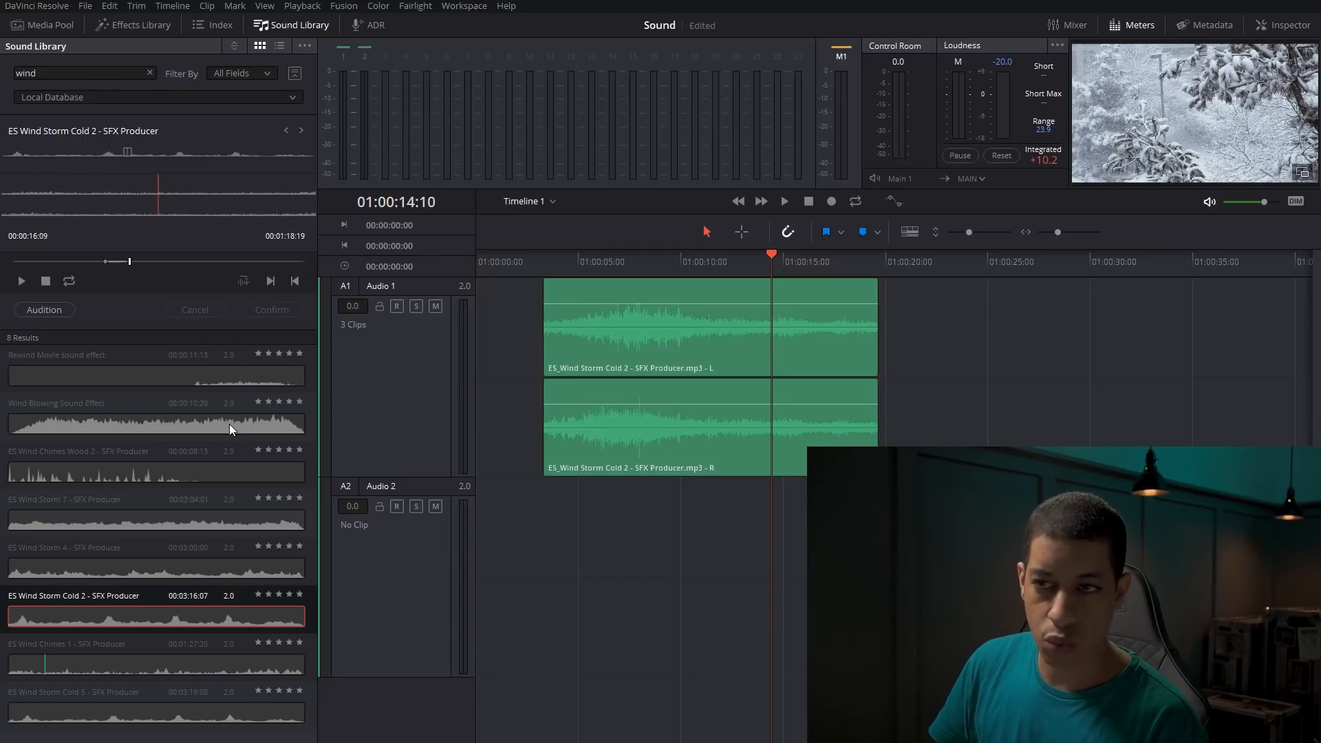
pyautogui.moveTo(221, 423)
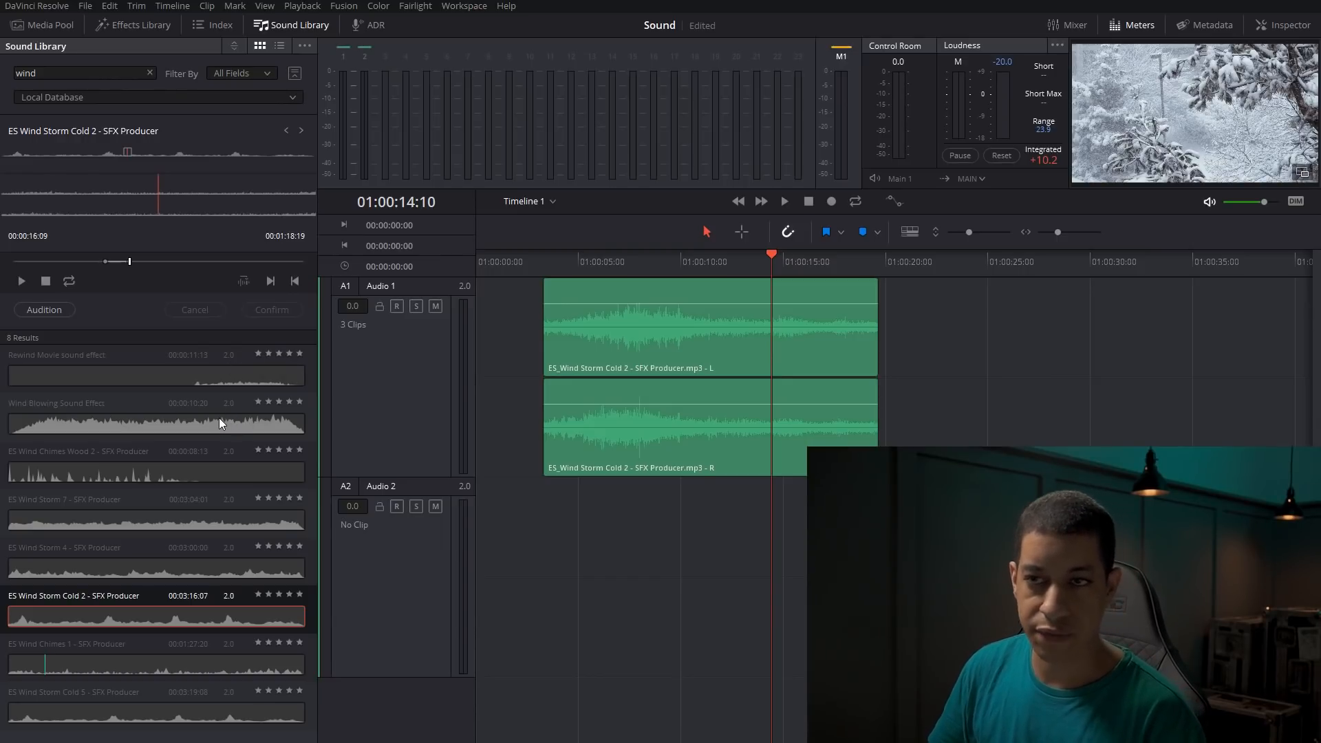